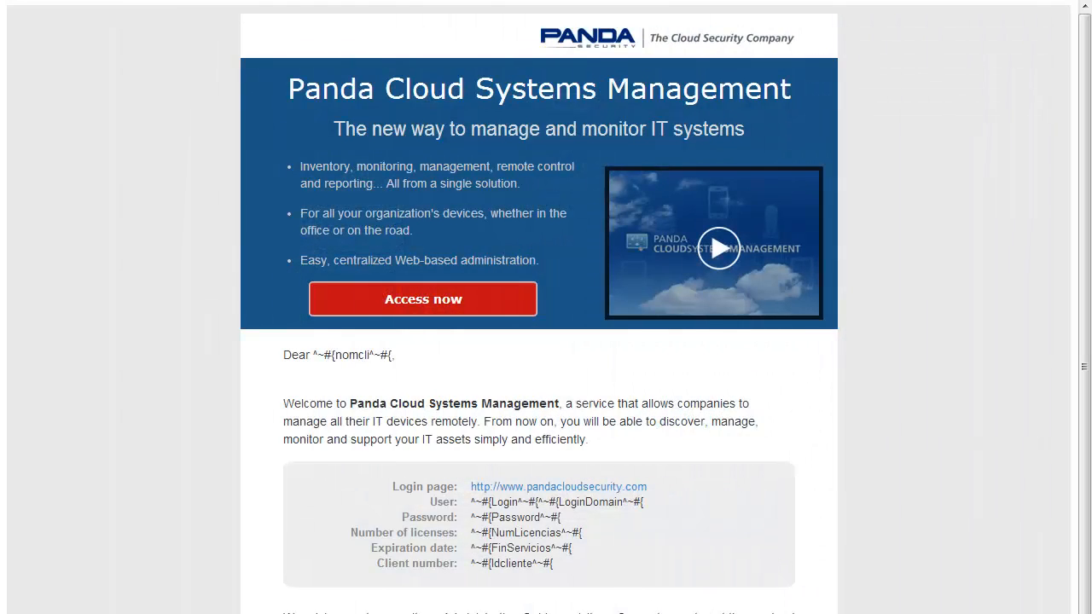
{"action": "mouse_move", "coordinate": [424, 308]}
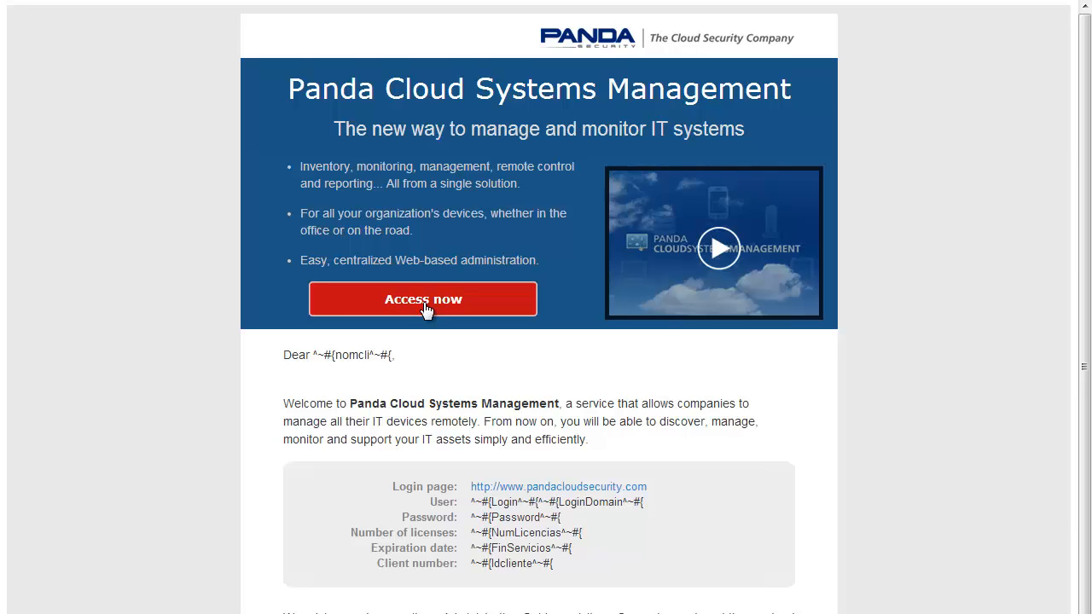
- Launch Systems Management from the welcome email's Access now link through My services
{"action": "left_click", "coordinate": [423, 299]}
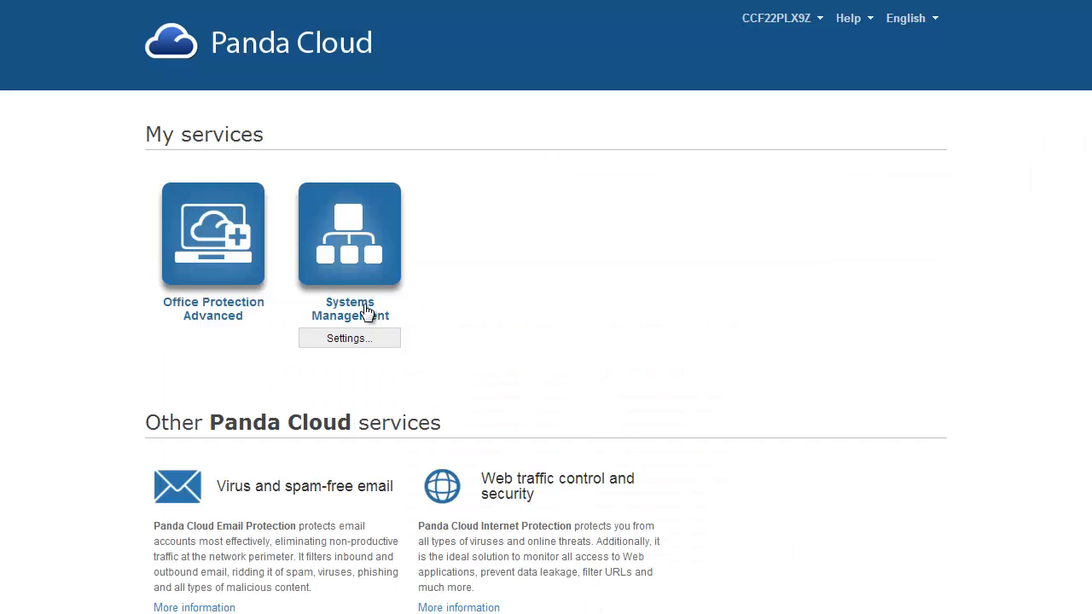
{"action": "left_click", "coordinate": [349, 234]}
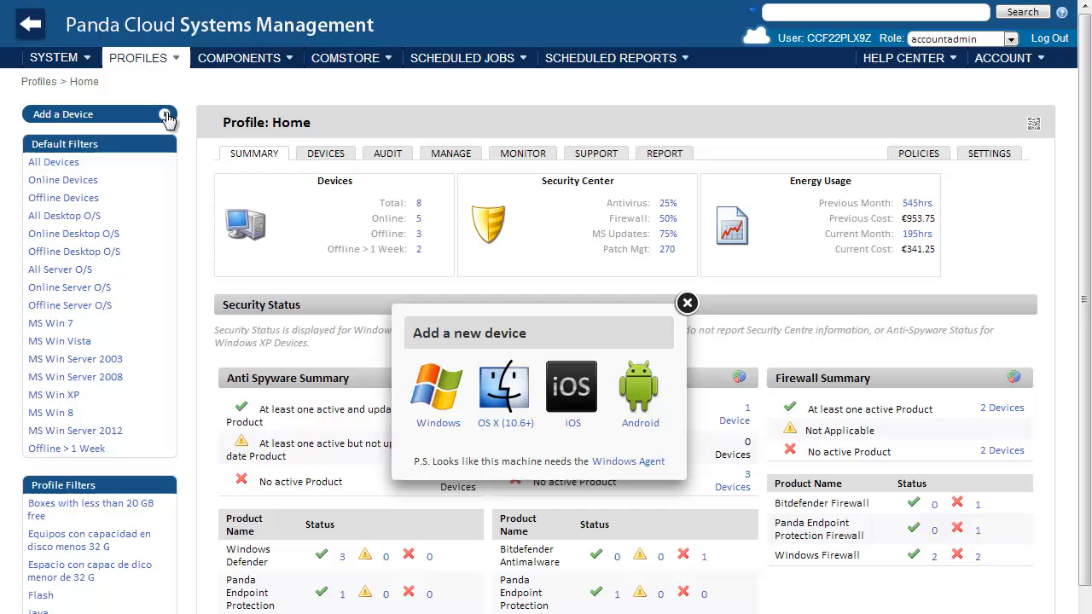
{"action": "mouse_move", "coordinate": [456, 269]}
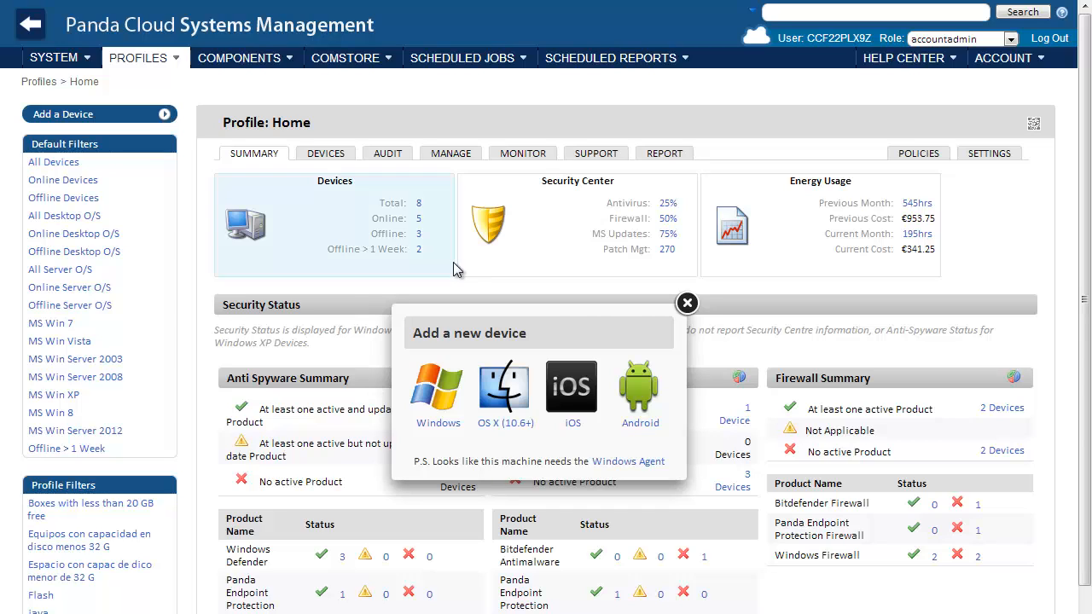
{"action": "mouse_move", "coordinate": [688, 304]}
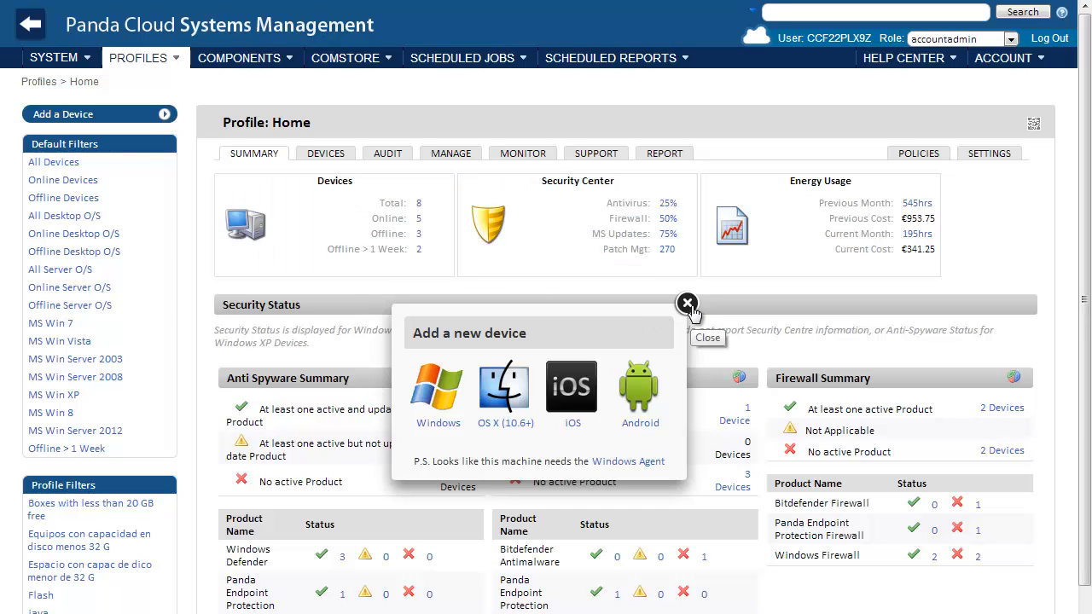
- Close the Add a new device popup to reveal the Home profile summary
{"action": "left_click", "coordinate": [688, 304]}
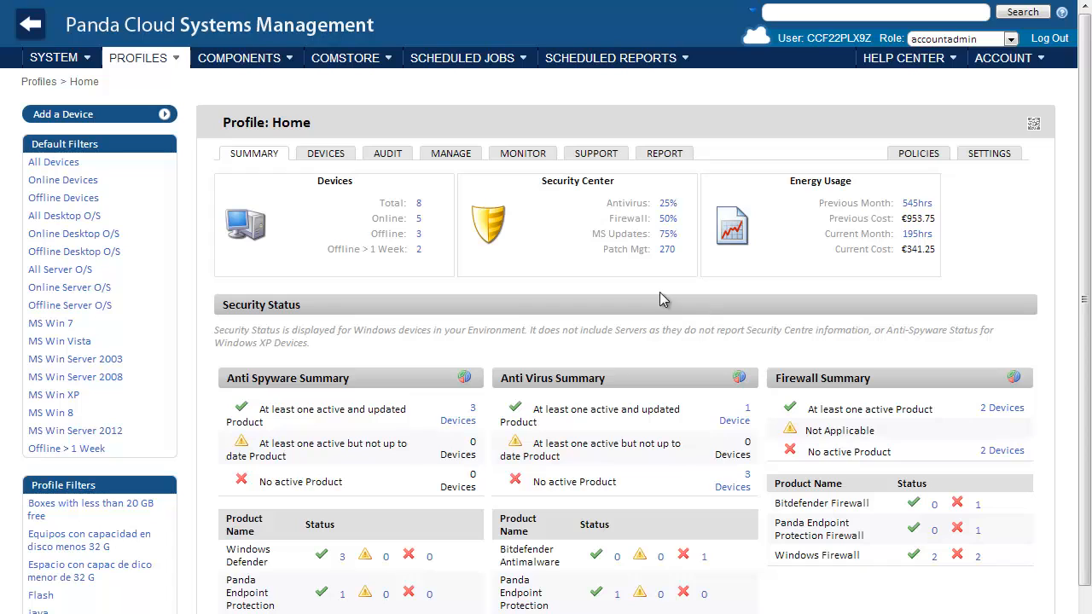
{"action": "mouse_move", "coordinate": [387, 153]}
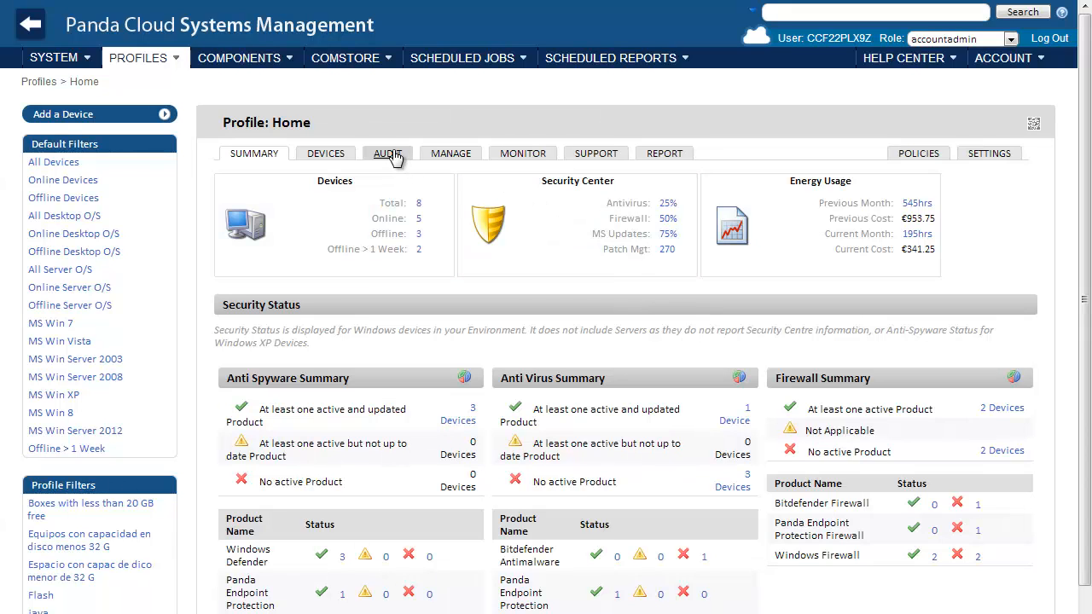
- Check the Home profile's hardware and software audits, then list its eight devices
{"action": "left_click", "coordinate": [387, 154]}
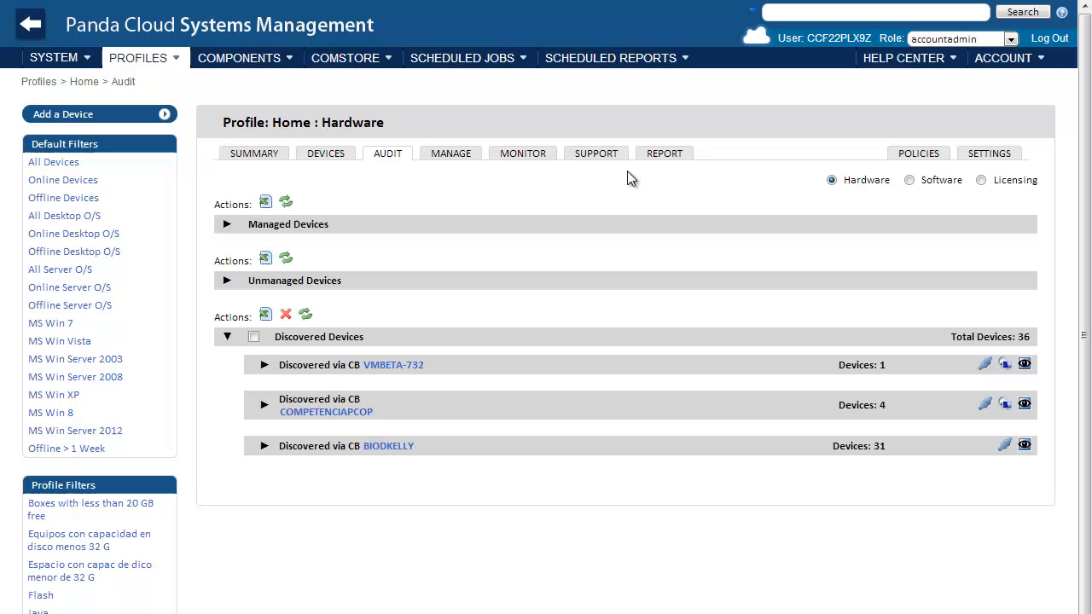
{"action": "left_click", "coordinate": [910, 180]}
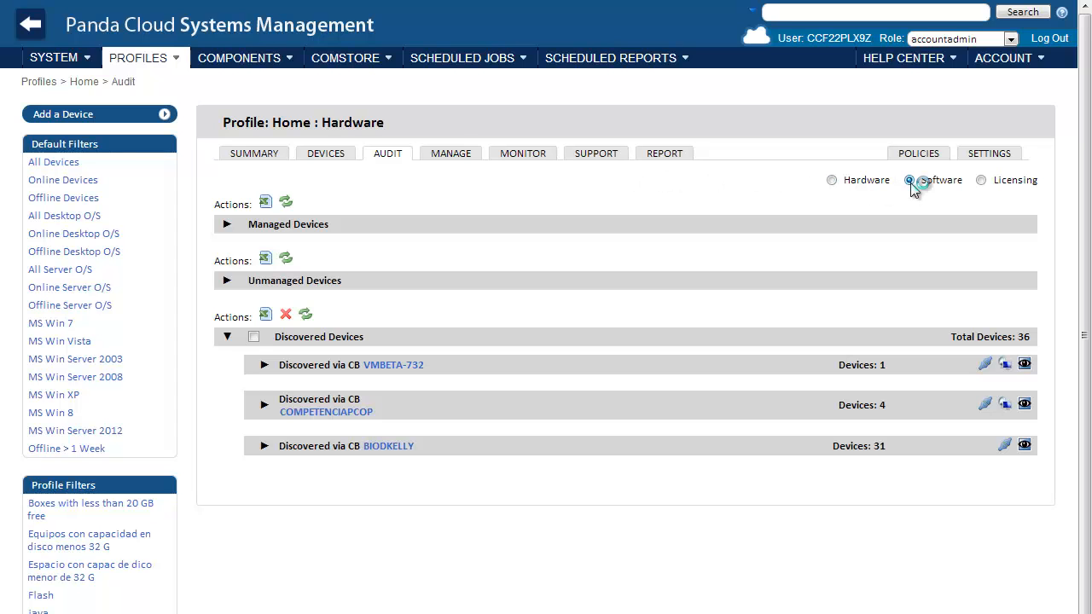
{"action": "left_click", "coordinate": [910, 180]}
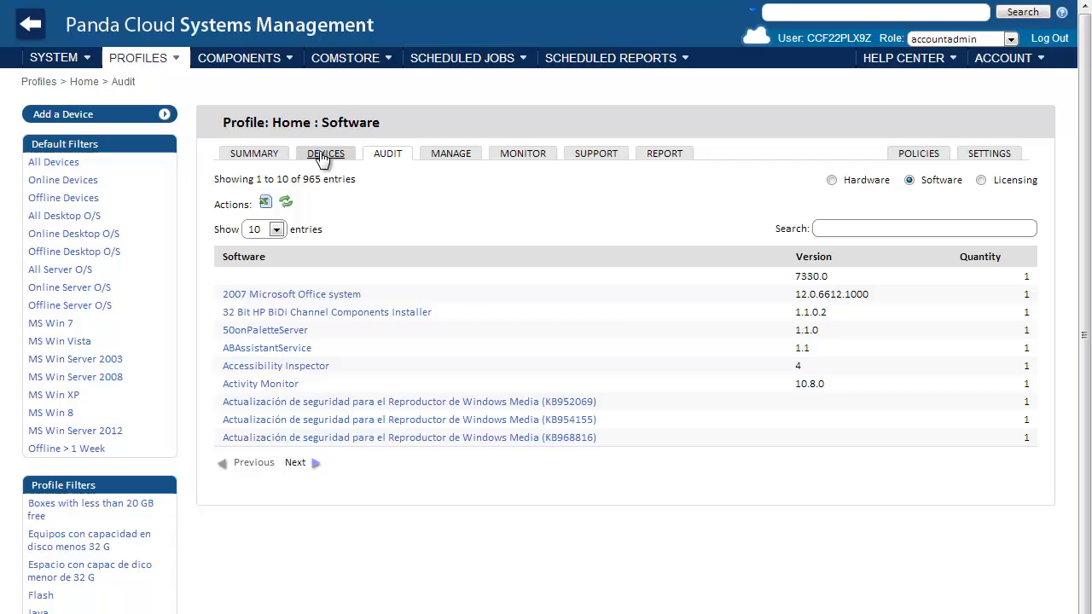
{"action": "left_click", "coordinate": [326, 152]}
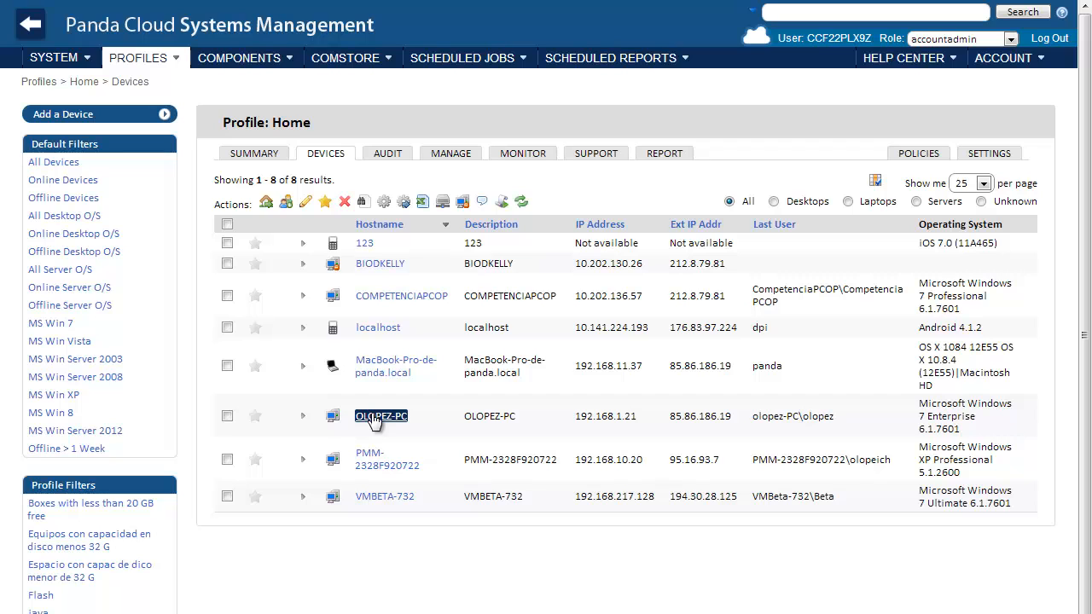
{"action": "left_click", "coordinate": [380, 416]}
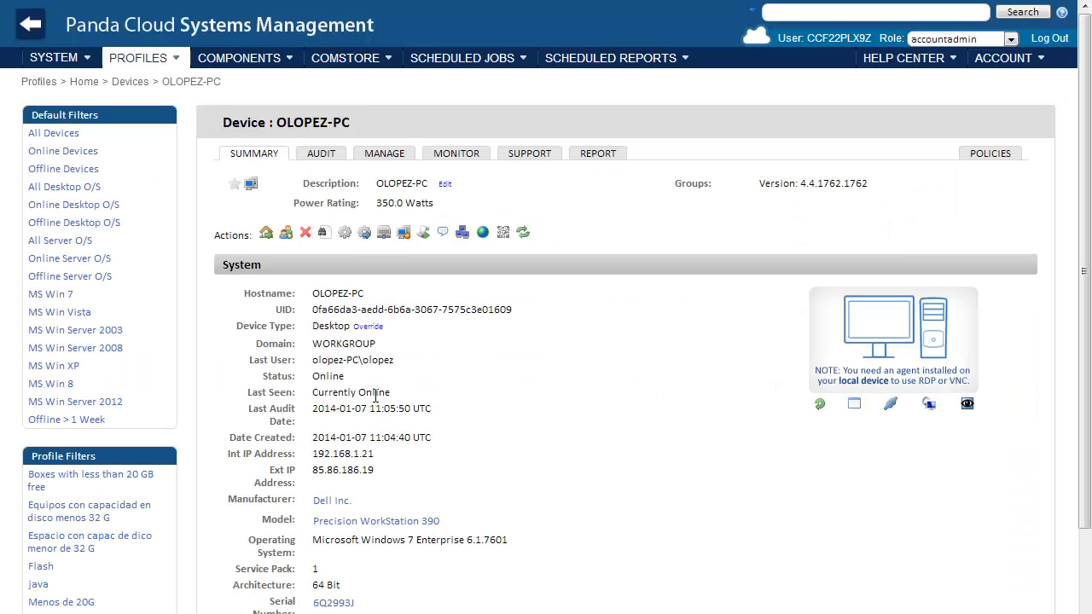
{"action": "mouse_move", "coordinate": [320, 154]}
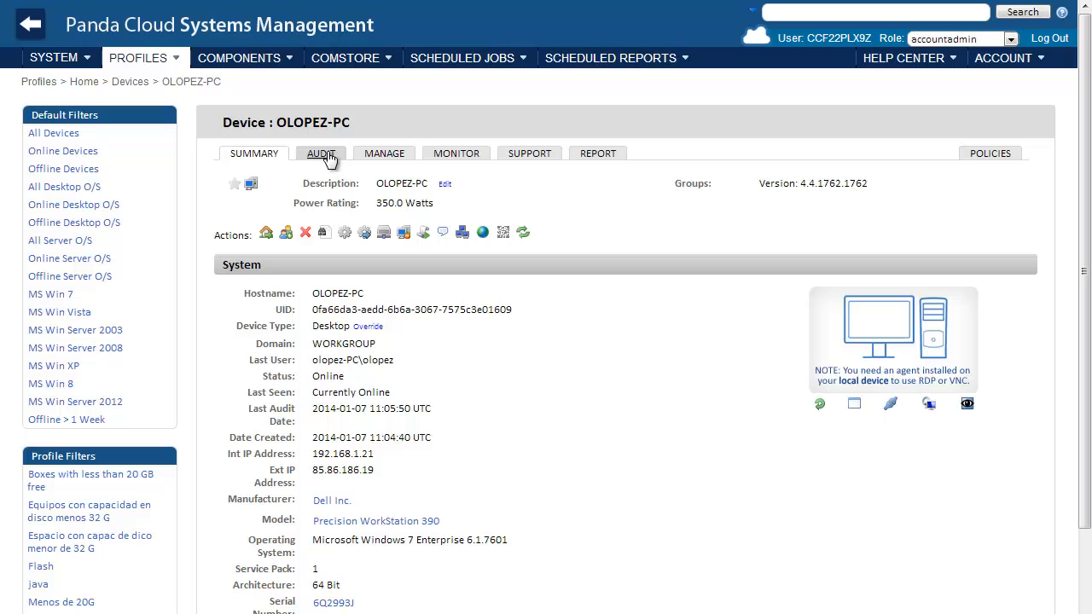
{"action": "left_click", "coordinate": [321, 153]}
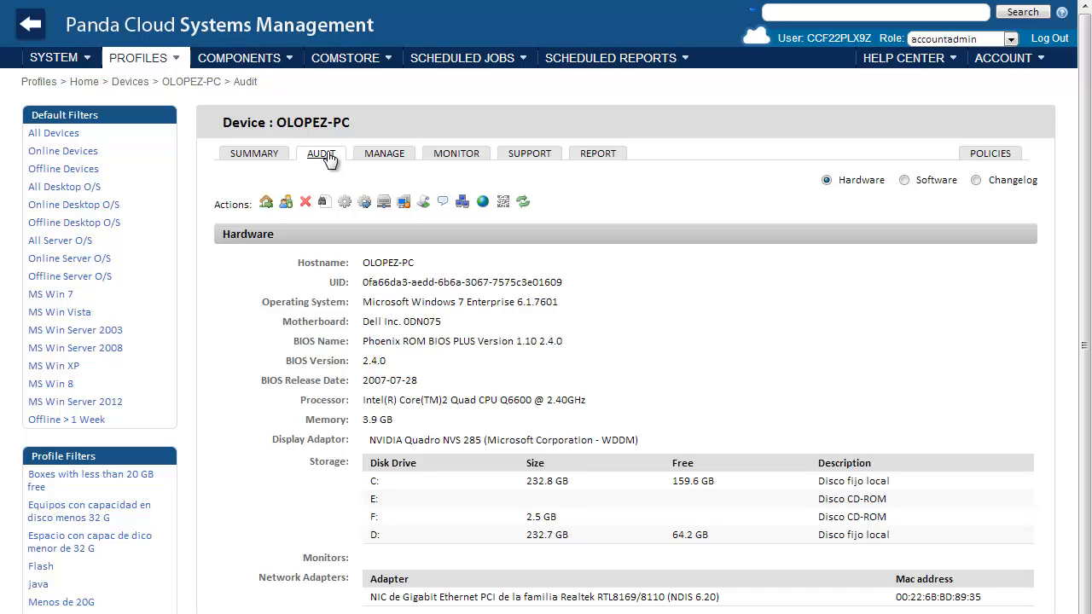
{"action": "mouse_move", "coordinate": [253, 153]}
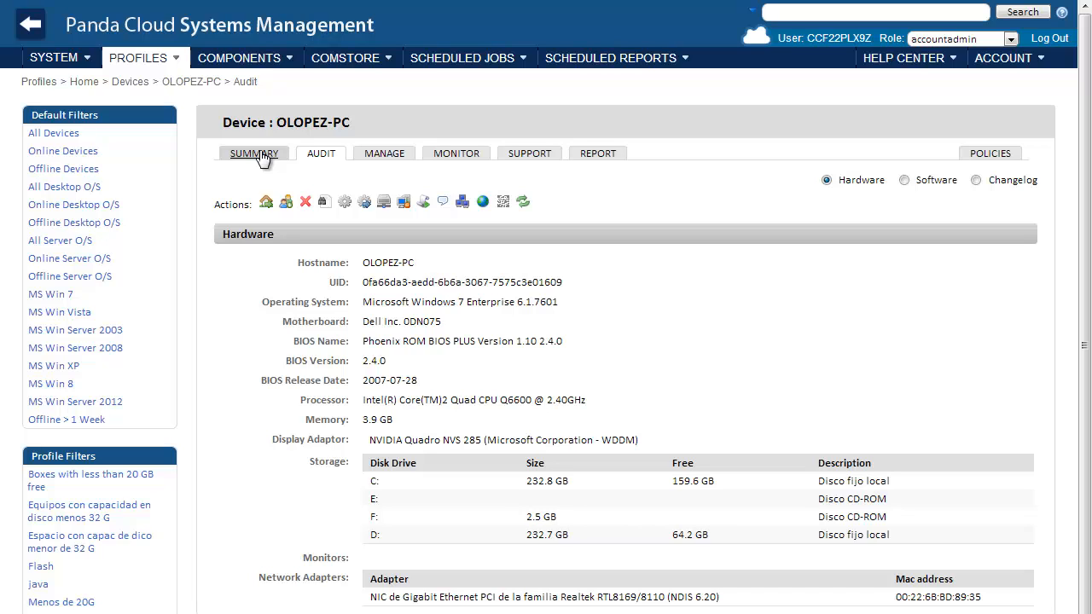
{"action": "left_click", "coordinate": [253, 154]}
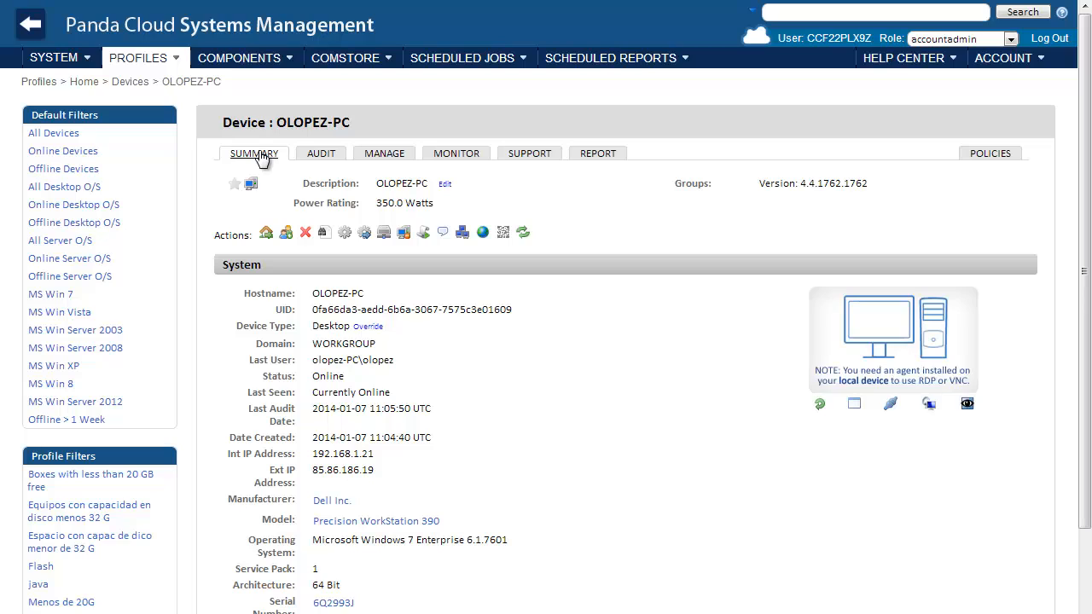
{"action": "mouse_move", "coordinate": [847, 403]}
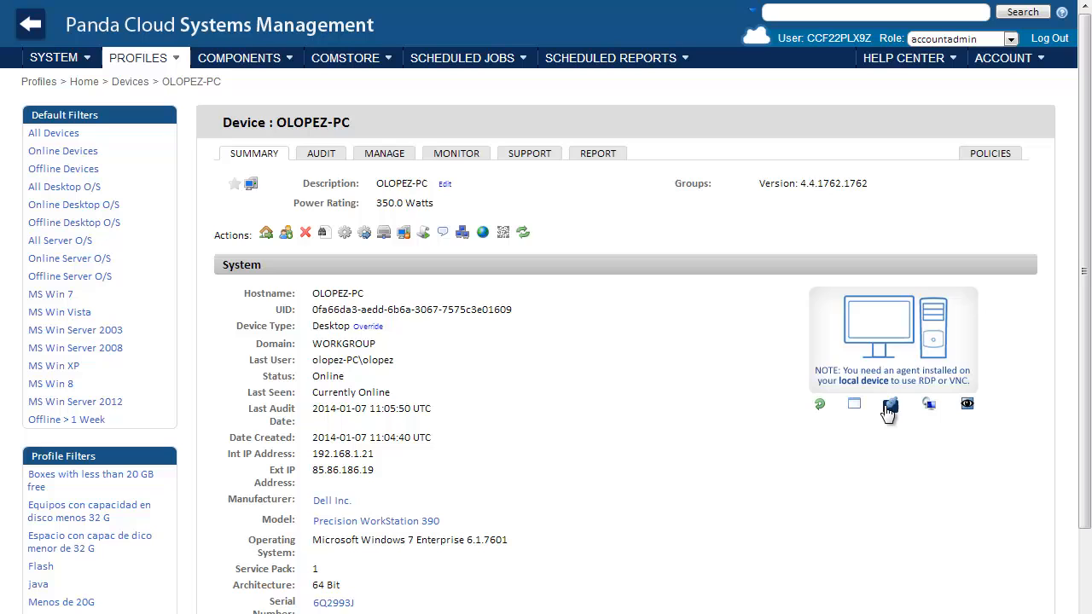
{"action": "left_click", "coordinate": [890, 403]}
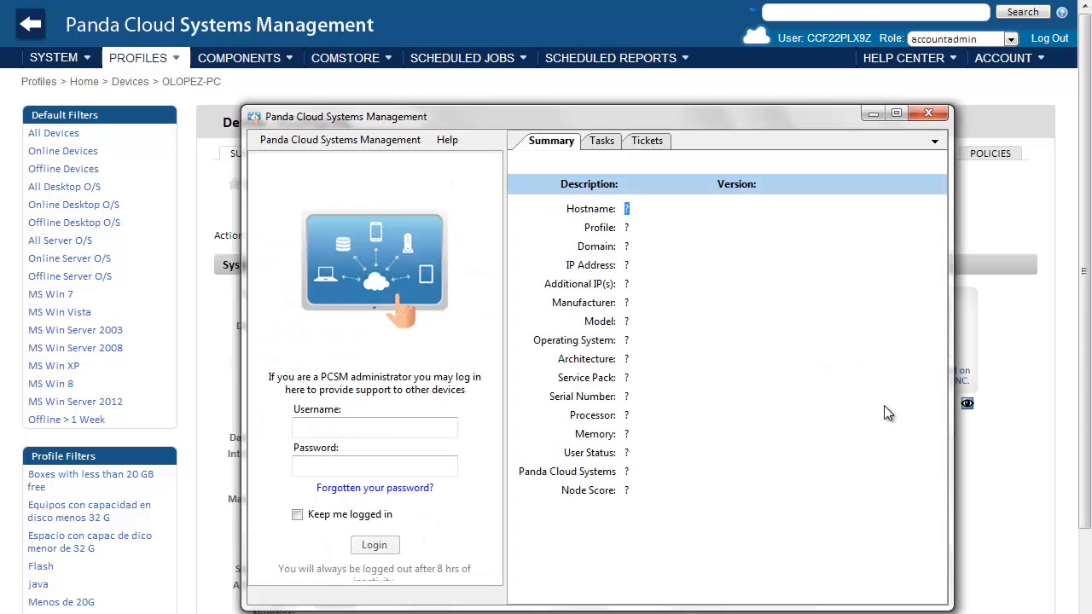
{"action": "left_click", "coordinate": [374, 544]}
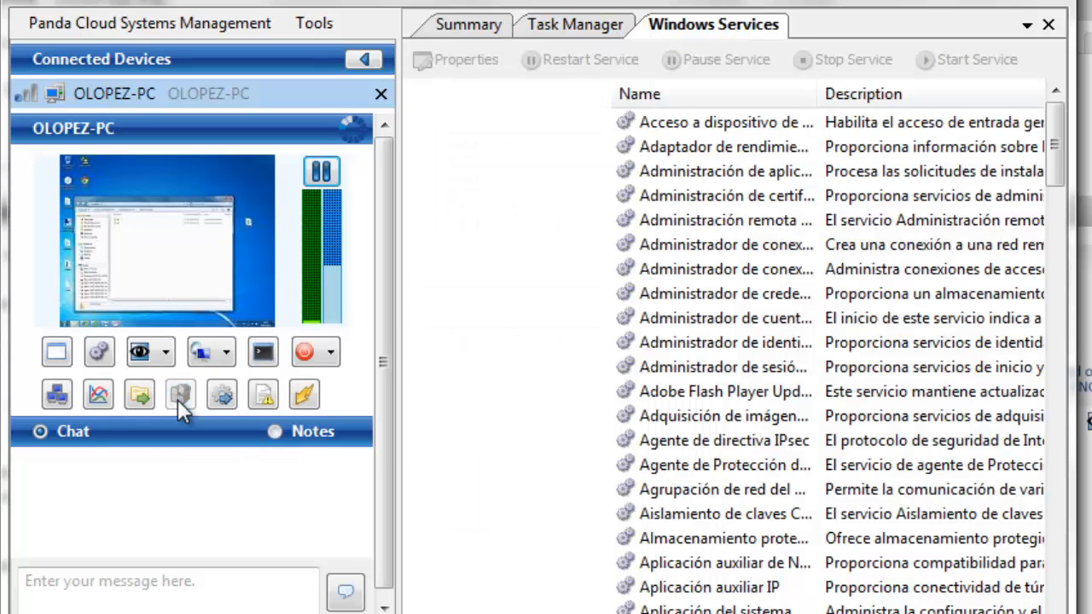
{"action": "left_click", "coordinate": [220, 394]}
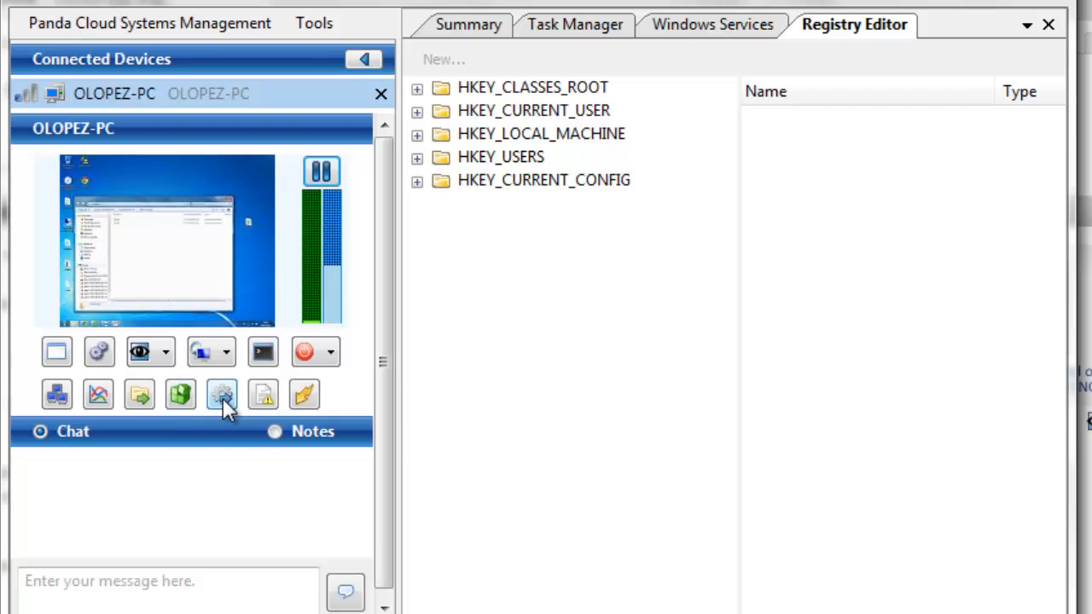
{"action": "left_click", "coordinate": [221, 394]}
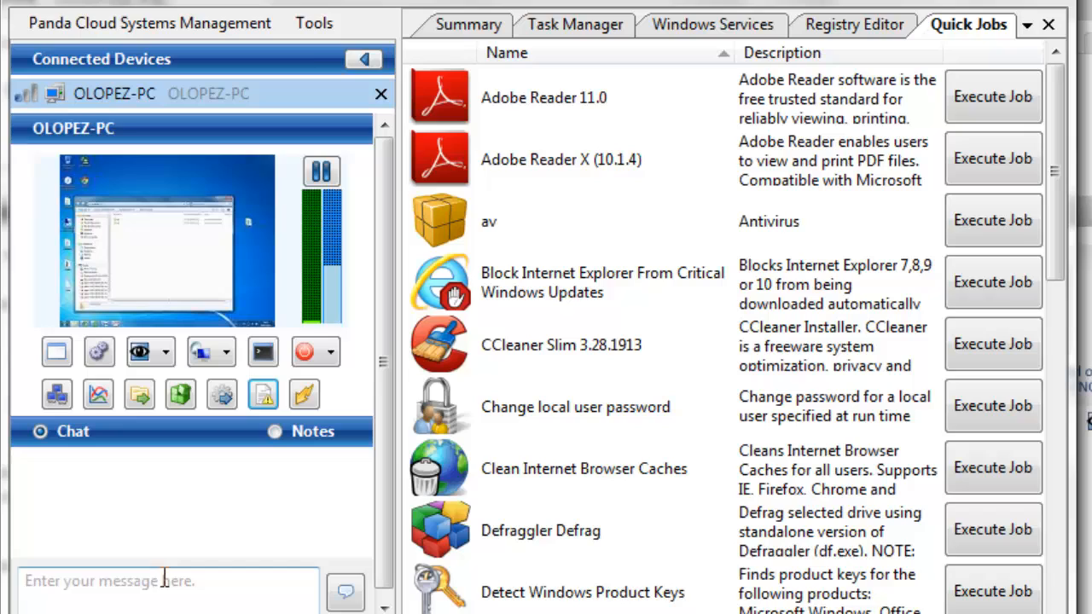
{"action": "type", "text": "He"}
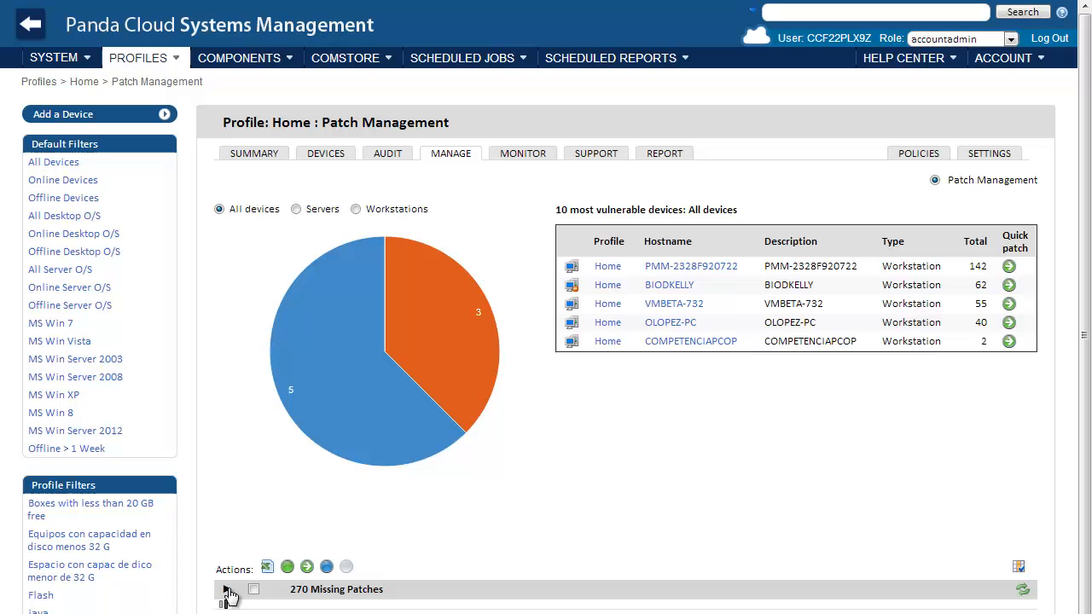
- Expand the 270 missing patches to reveal their severity filters
{"action": "left_click", "coordinate": [227, 589]}
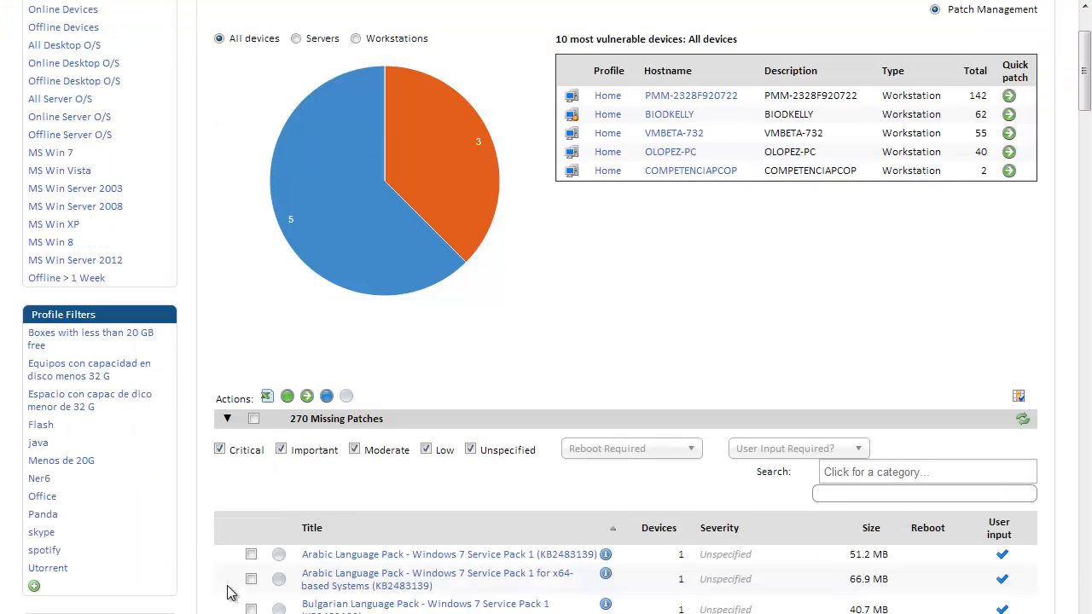
{"action": "mouse_move", "coordinate": [307, 396]}
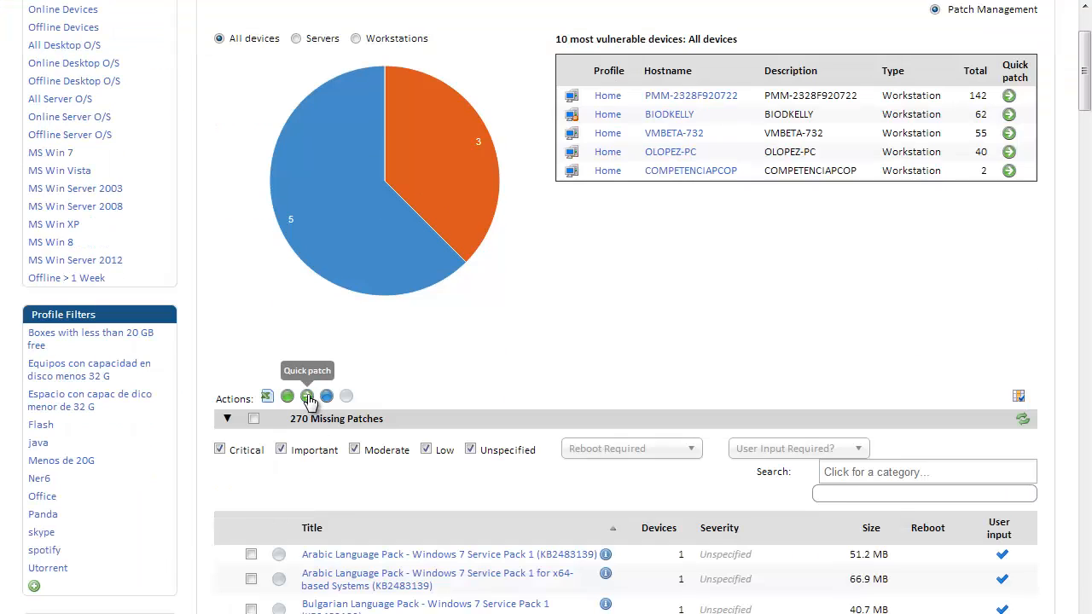
{"action": "scroll", "scroll_direction": "up", "scroll_amount": 3}
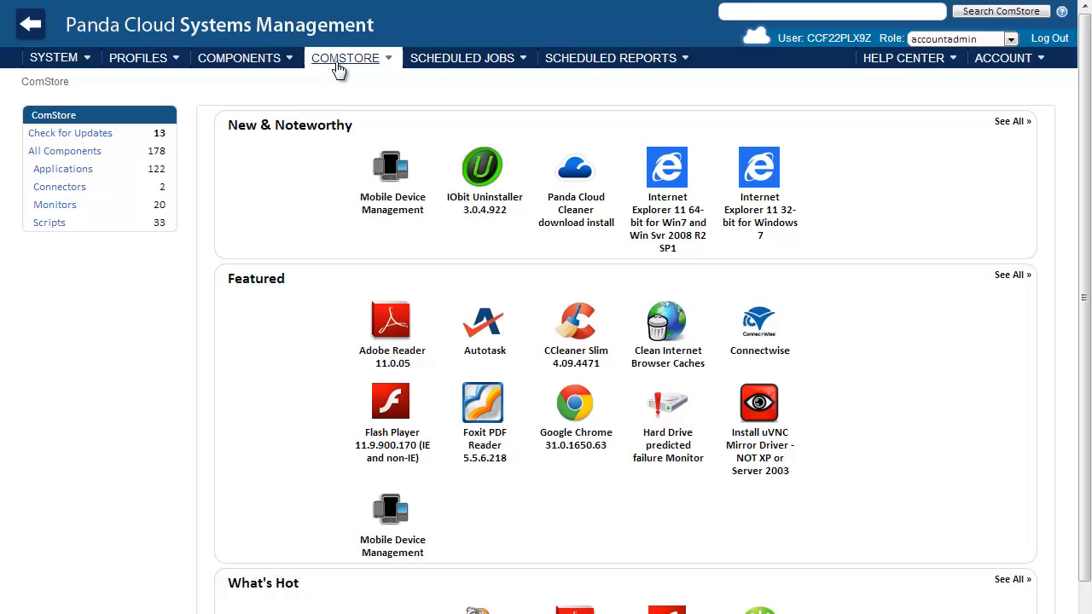
{"action": "mouse_move", "coordinate": [156, 224]}
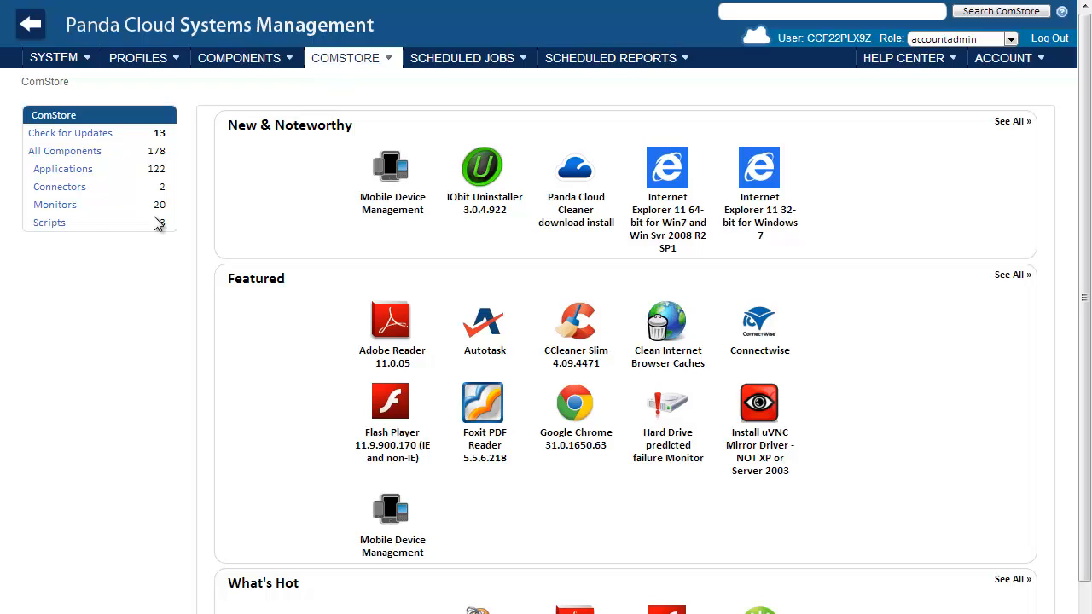
- Browse the ComStore's 33 scripts with their free and purchased status
{"action": "left_click", "coordinate": [48, 223]}
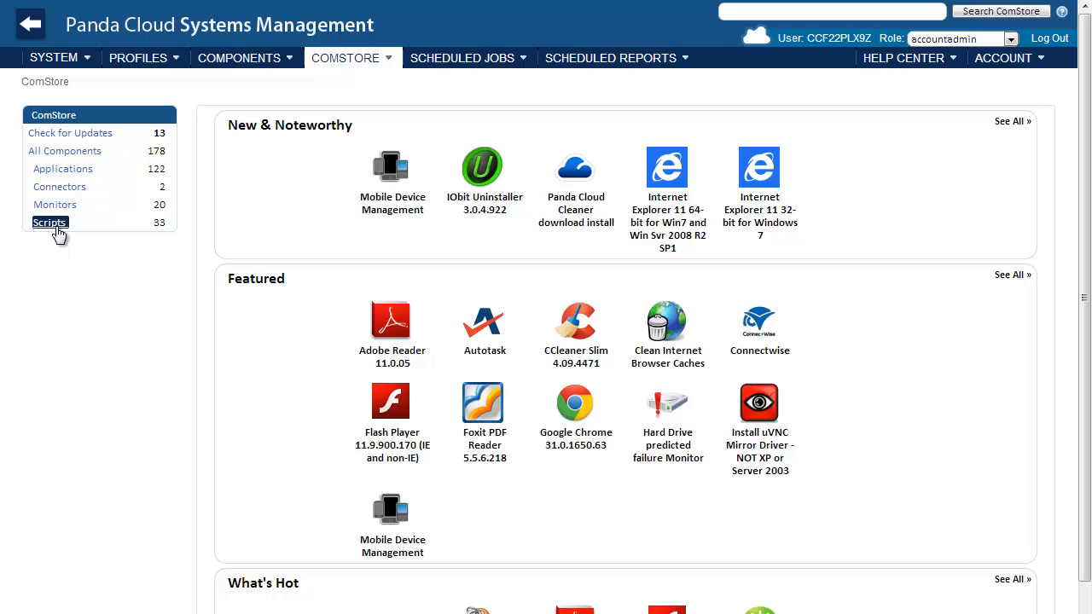
{"action": "left_click", "coordinate": [49, 222]}
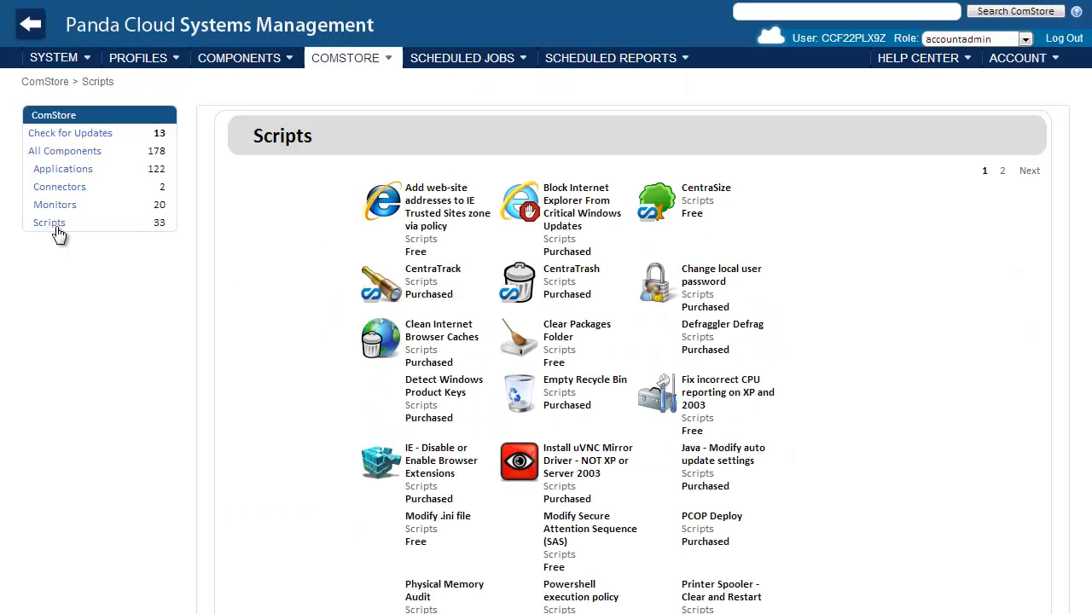
- Go from ComStore Scripts to the profiles list and tick the Home profile
{"action": "left_click", "coordinate": [48, 223]}
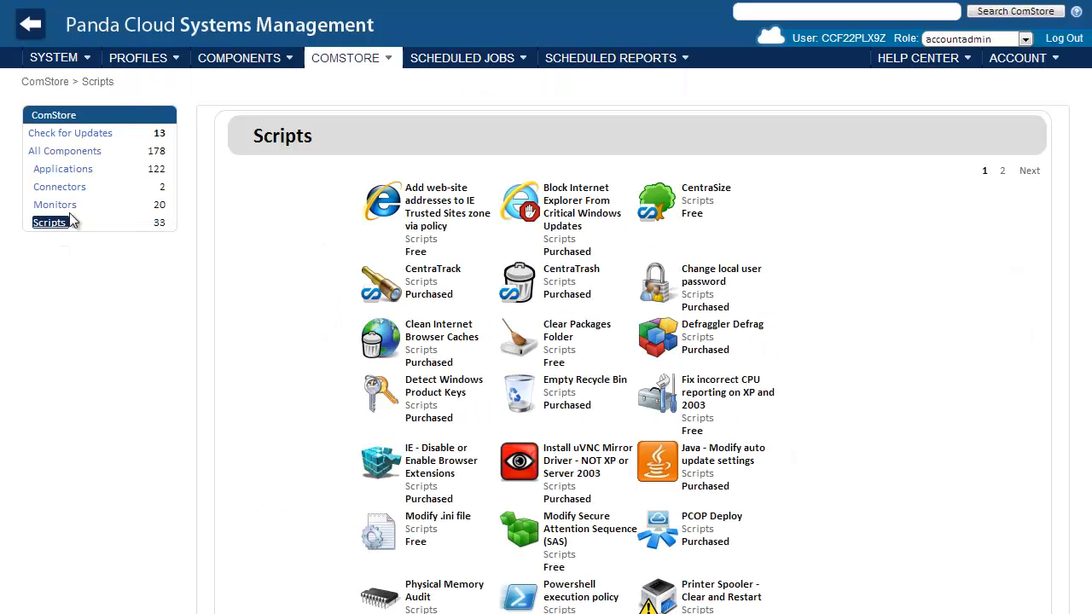
{"action": "mouse_move", "coordinate": [125, 58]}
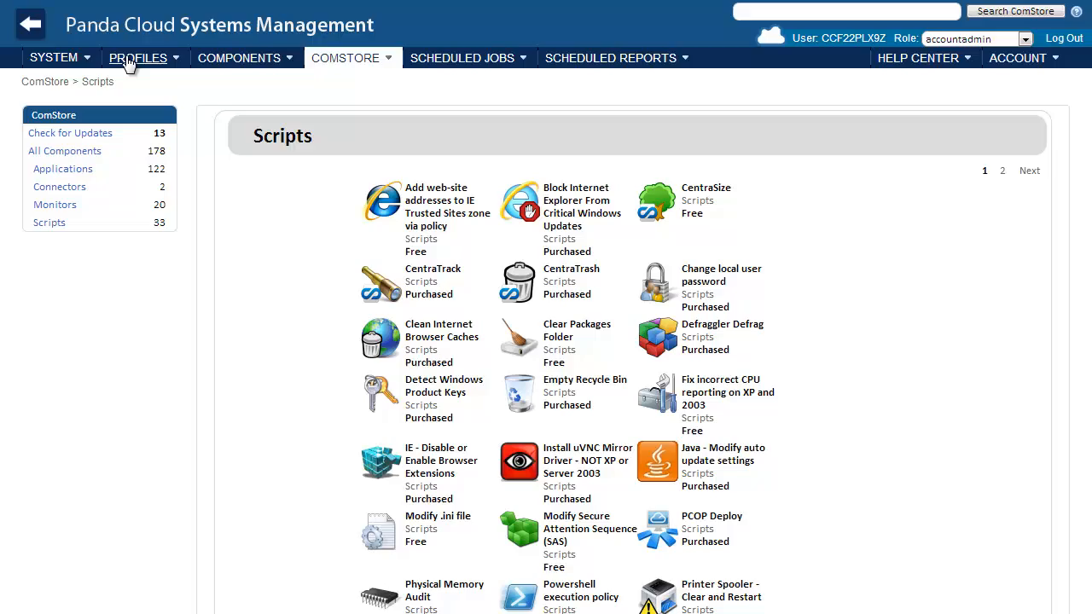
{"action": "left_click", "coordinate": [138, 58]}
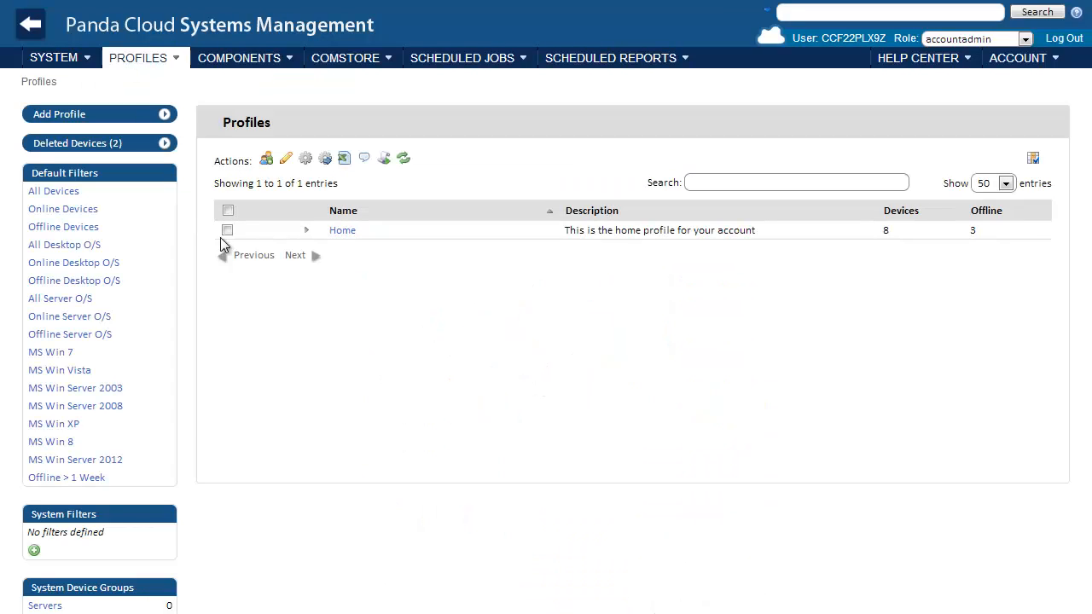
{"action": "left_click", "coordinate": [227, 229]}
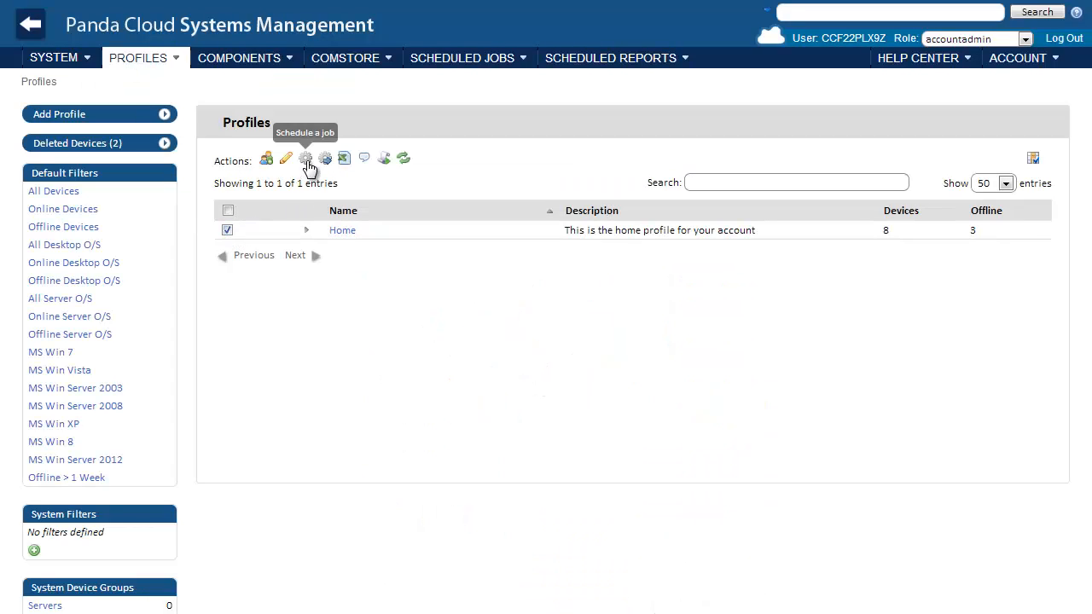
- Preview a quick job's component list for Home, cancel it, and open the Home profile
{"action": "left_click", "coordinate": [326, 158]}
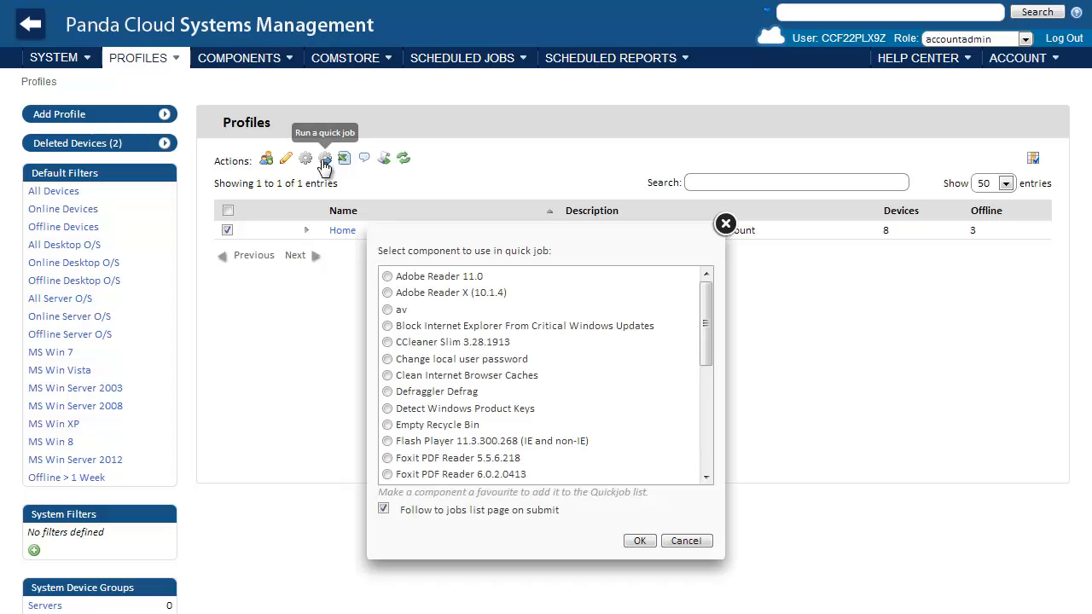
{"action": "left_click", "coordinate": [387, 408]}
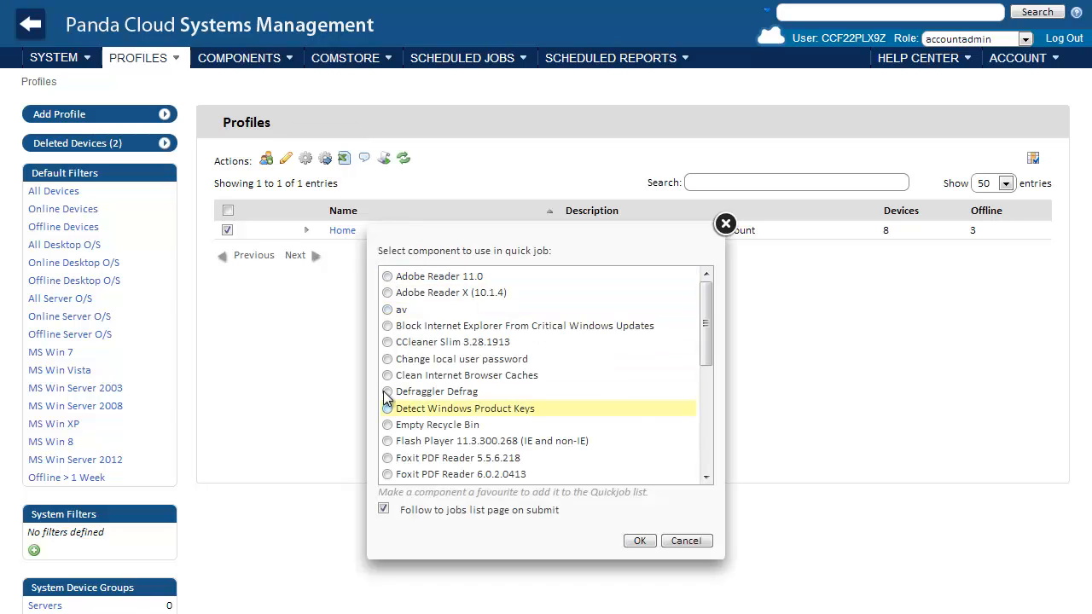
{"action": "left_click", "coordinate": [686, 540]}
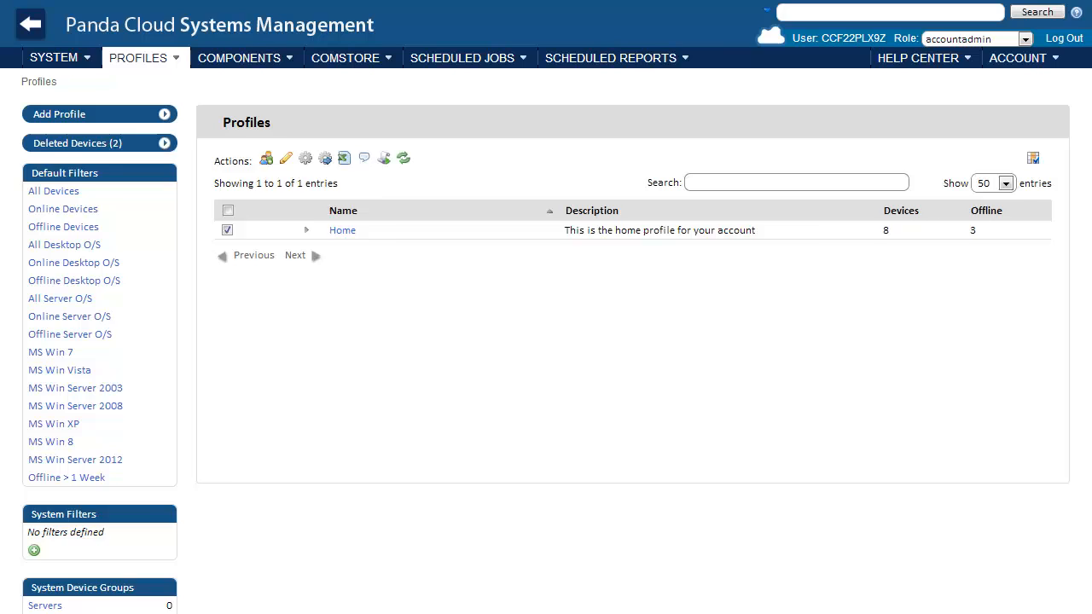
{"action": "left_click", "coordinate": [342, 229]}
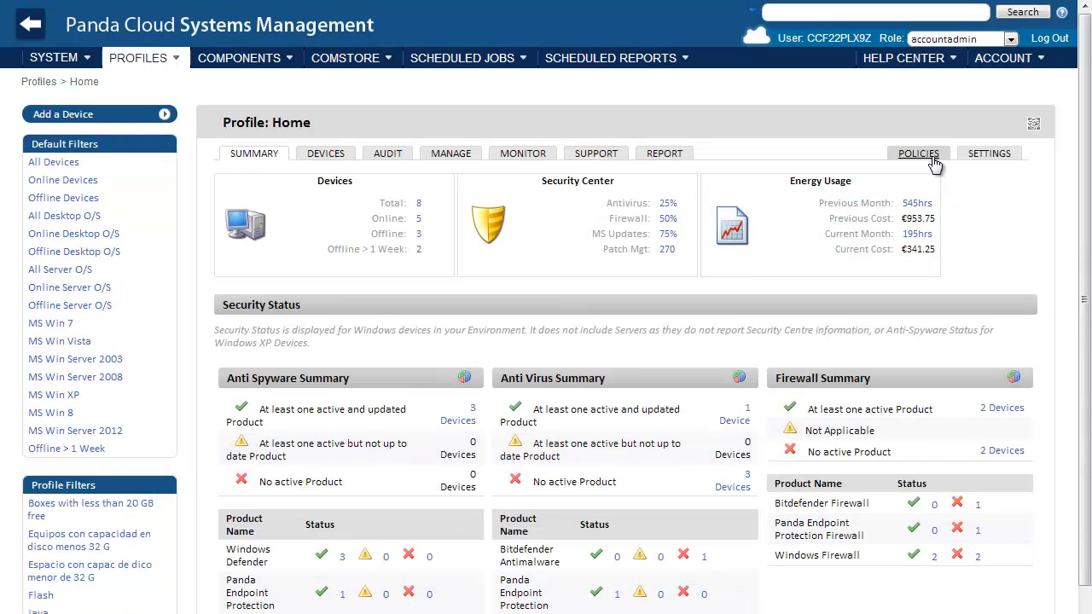
- Create a Home profile policy named 'Monitor service' of type Monitoring
{"action": "left_click", "coordinate": [918, 153]}
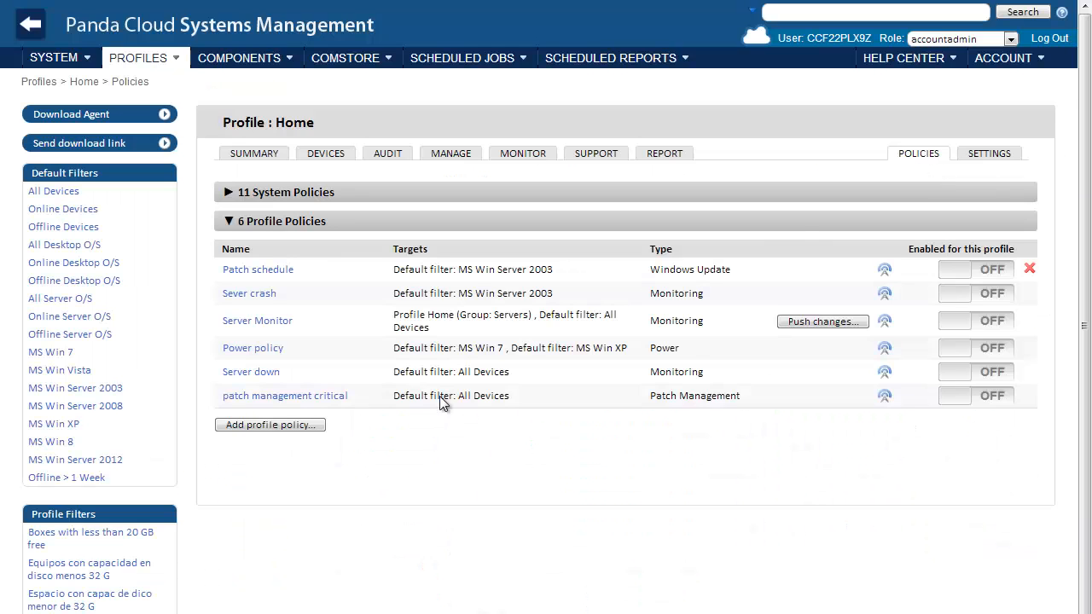
{"action": "left_click", "coordinate": [269, 425]}
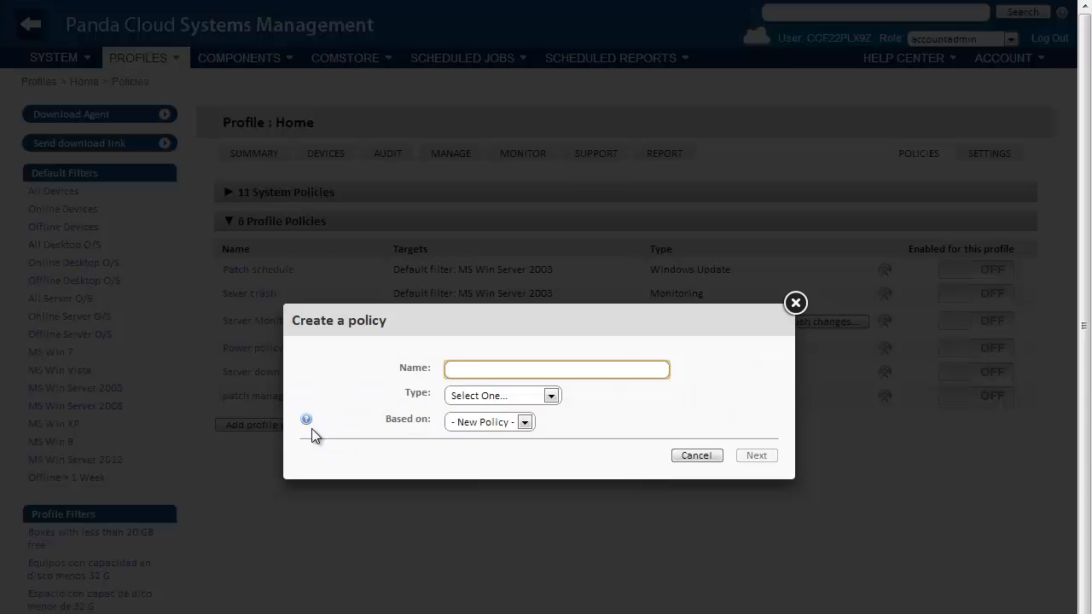
{"action": "type", "text": "Monitor servi"}
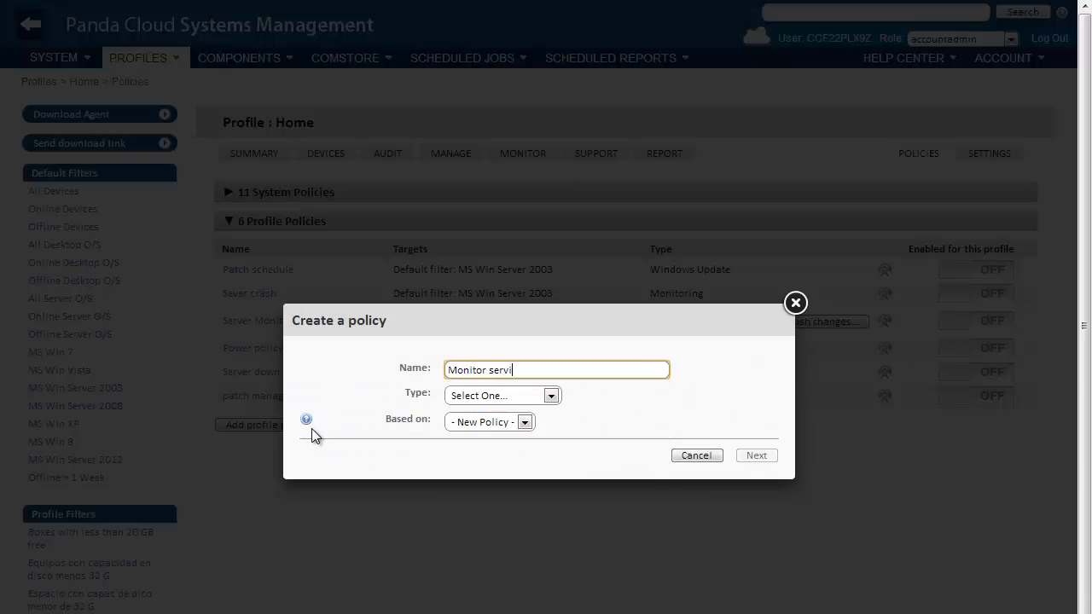
{"action": "type", "text": "ce"}
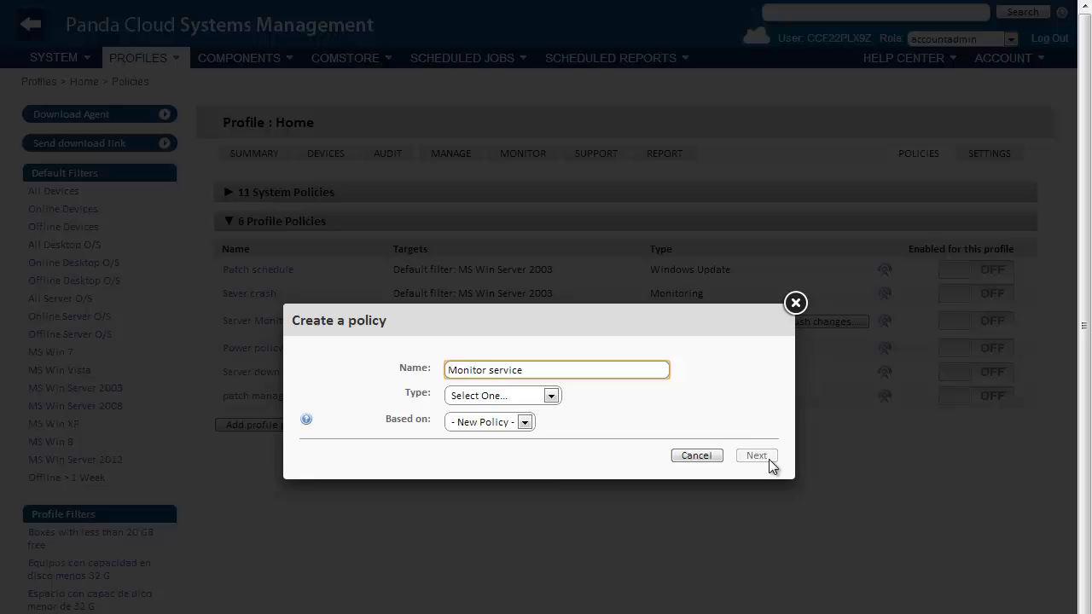
{"action": "left_click", "coordinate": [551, 395]}
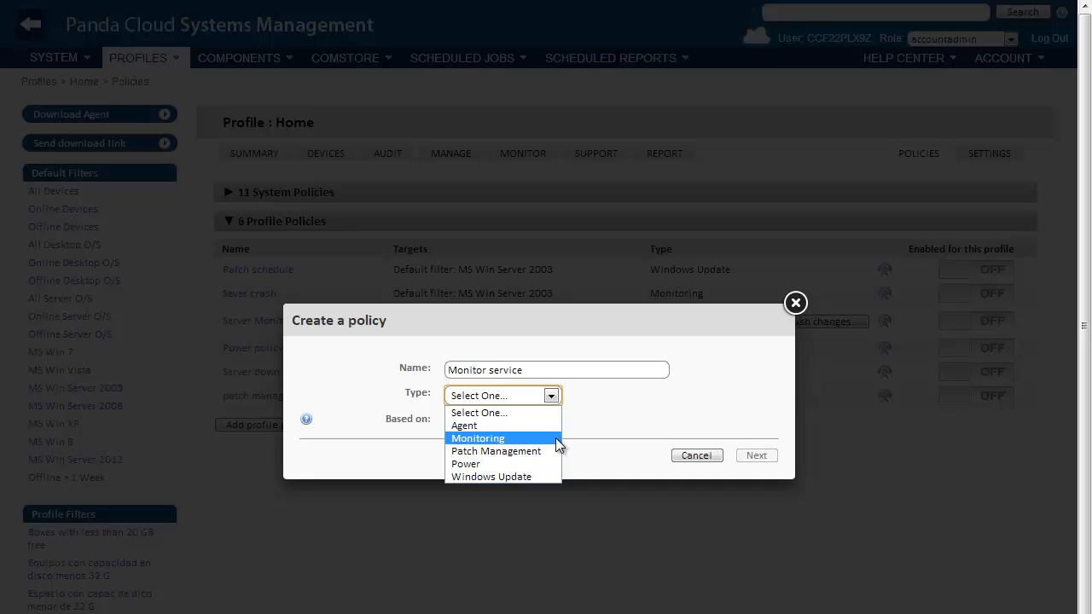
{"action": "left_click", "coordinate": [478, 437]}
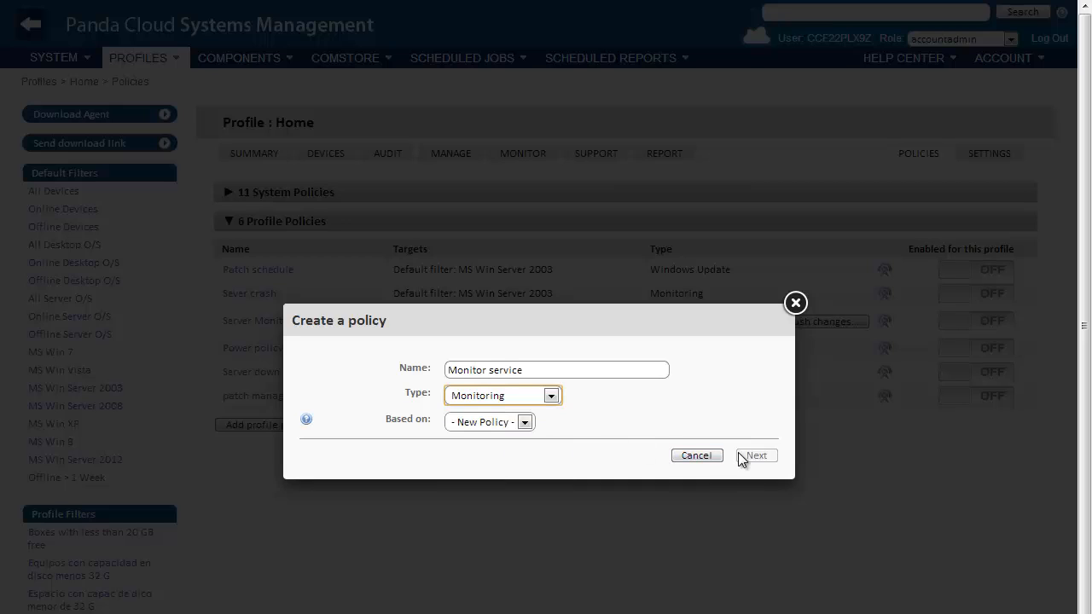
{"action": "mouse_move", "coordinate": [754, 462]}
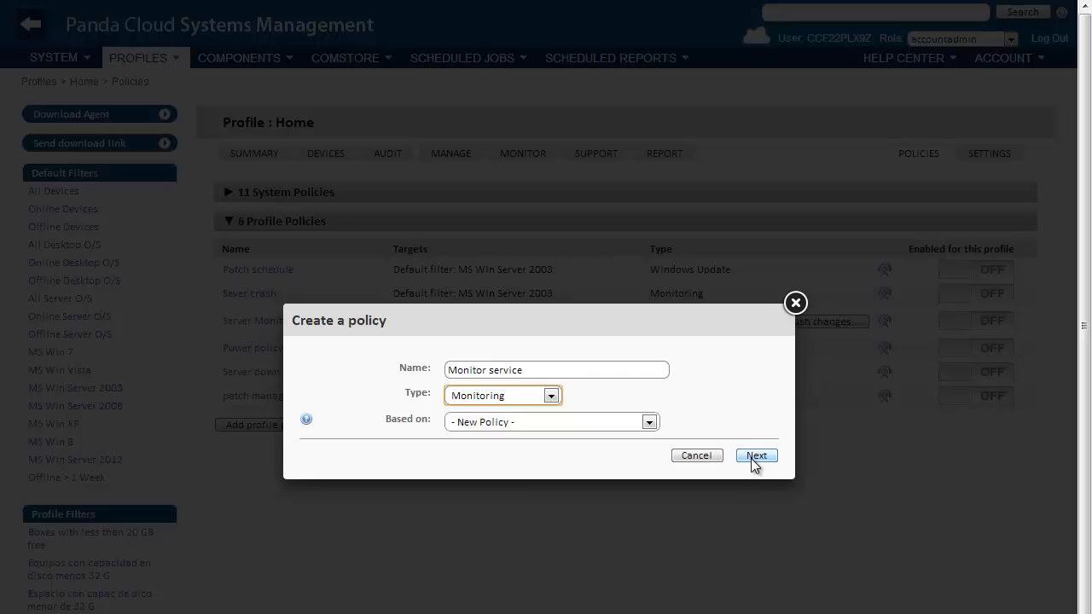
{"action": "left_click", "coordinate": [756, 455]}
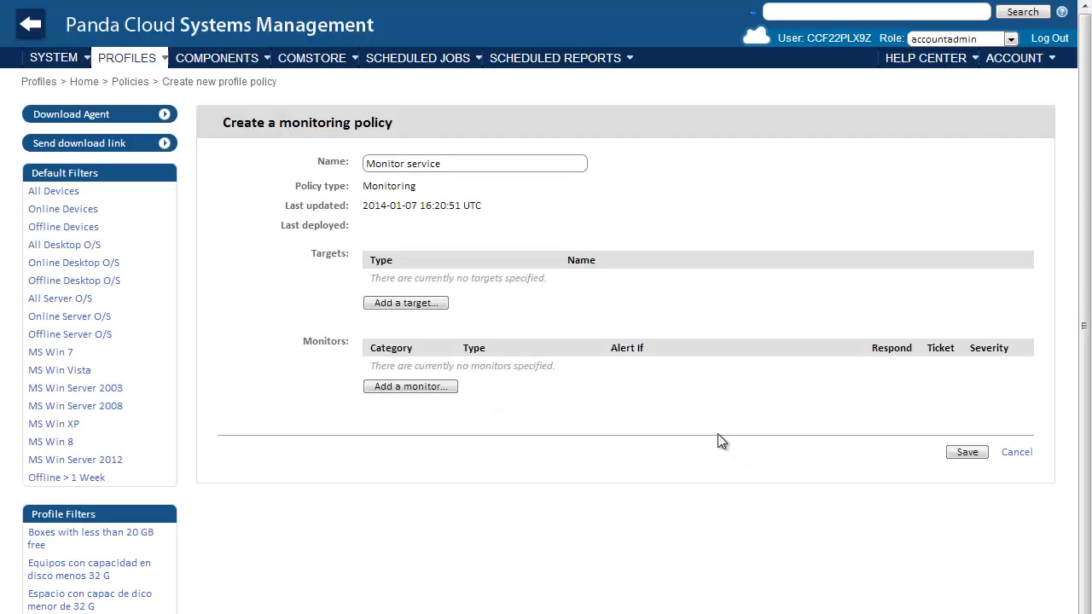
- Add a Service Monitor (Windows Only) to the policy and proceed to its details
{"action": "left_click", "coordinate": [410, 387]}
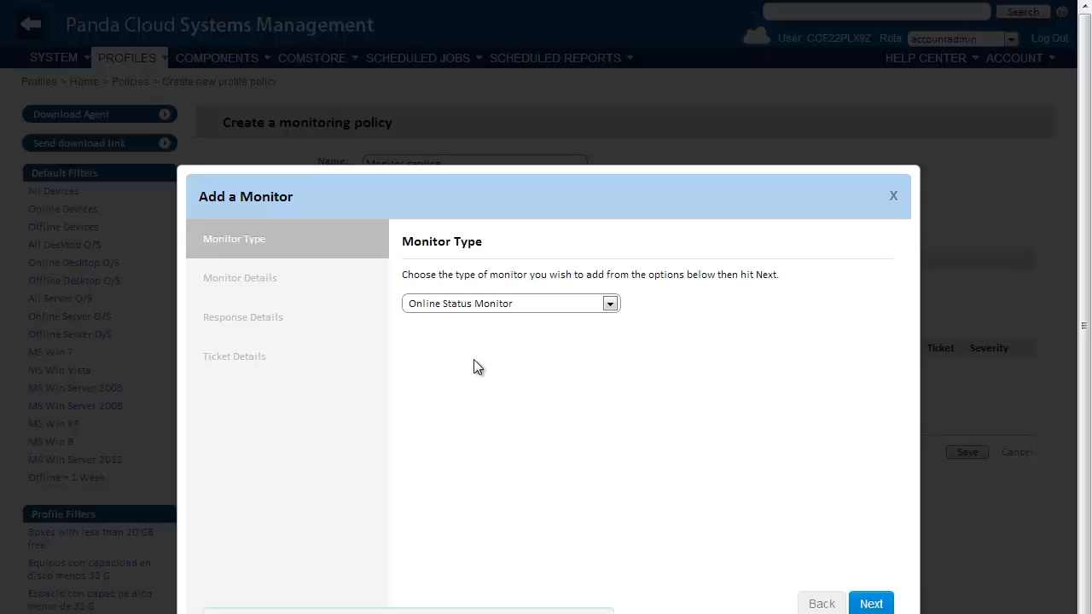
{"action": "left_click", "coordinate": [610, 303]}
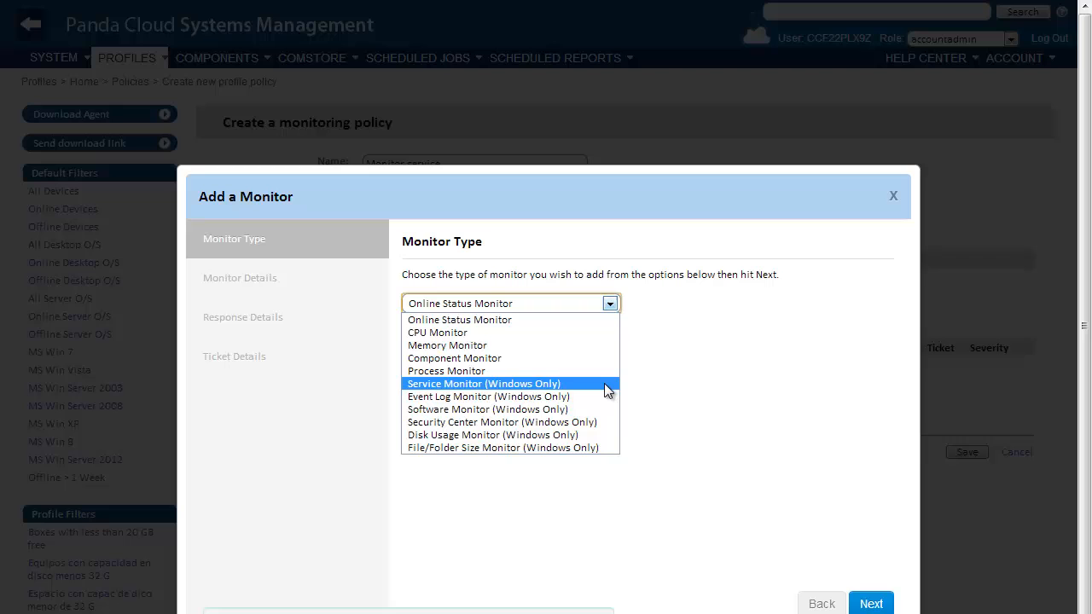
{"action": "left_click", "coordinate": [484, 383]}
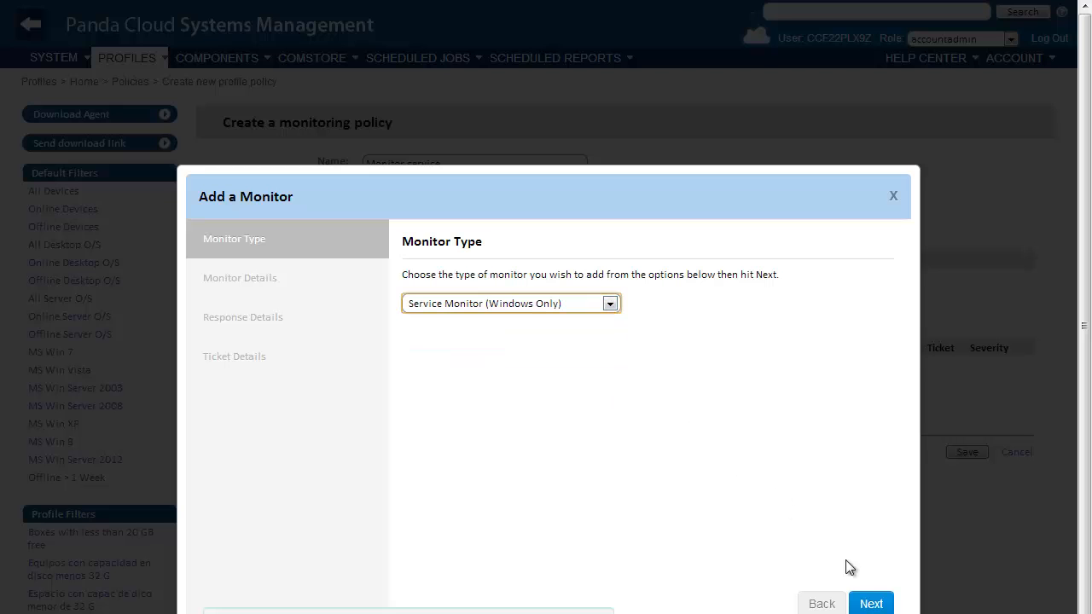
{"action": "left_click", "coordinate": [871, 603]}
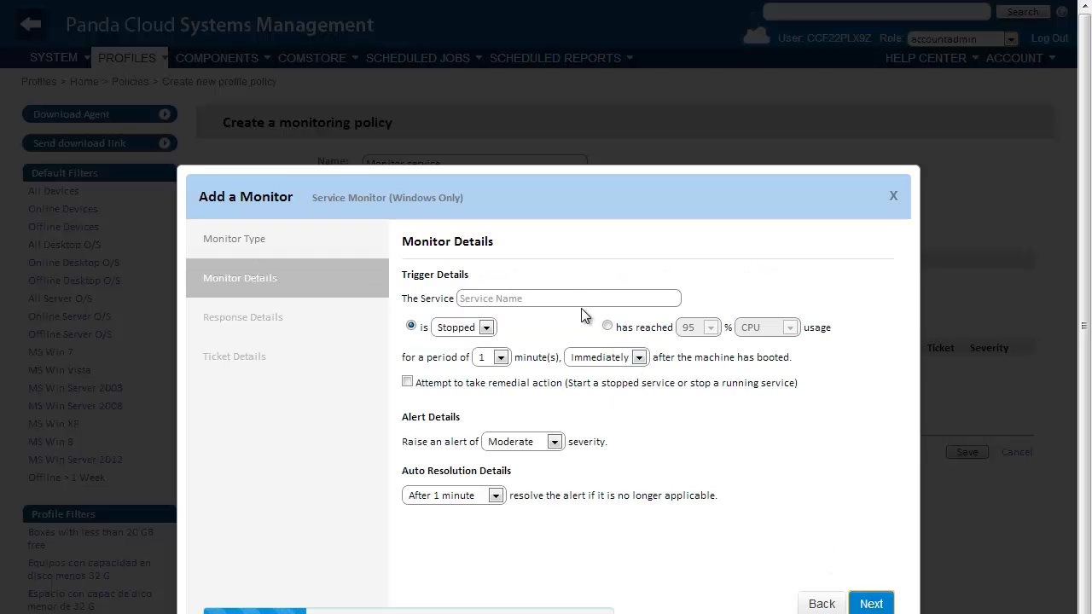
- Search 'com', select the COMSysApp service to monitor, and proceed to response details
{"action": "type", "text": "com"}
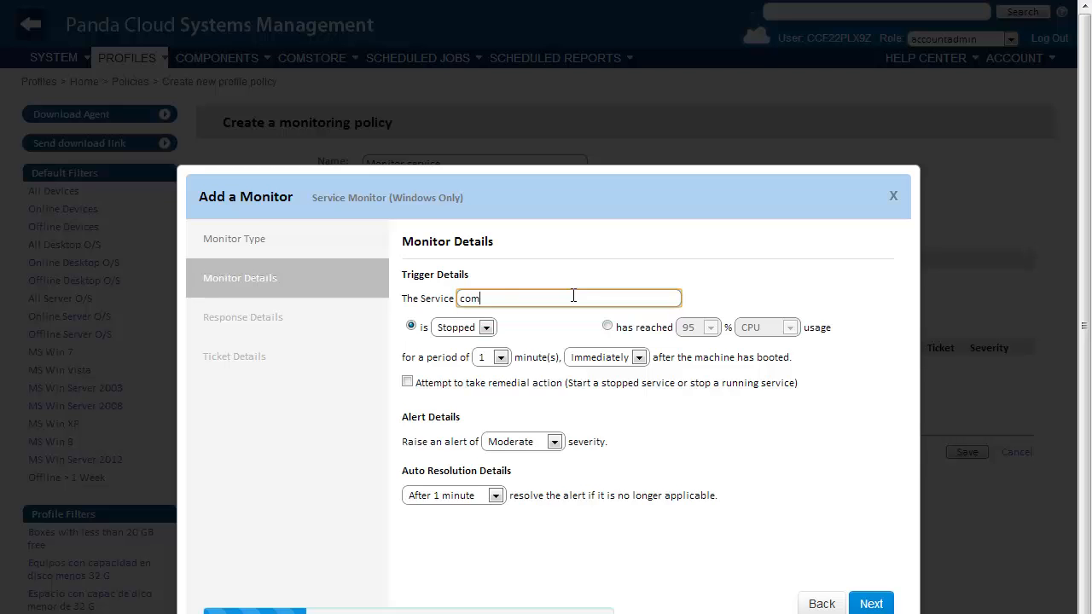
{"action": "type", "text": "com"}
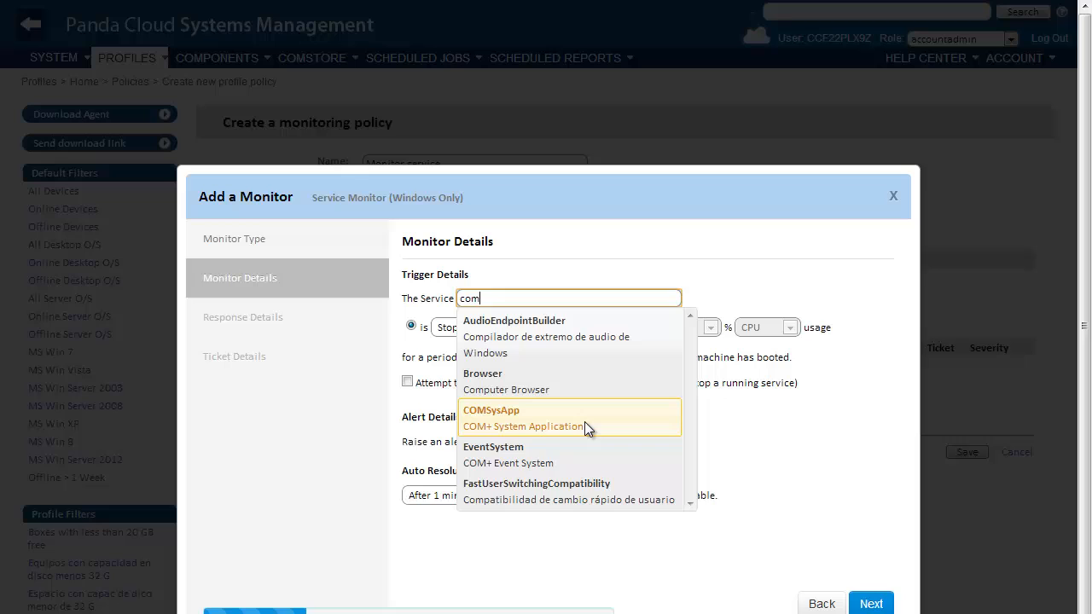
{"action": "left_click", "coordinate": [490, 410]}
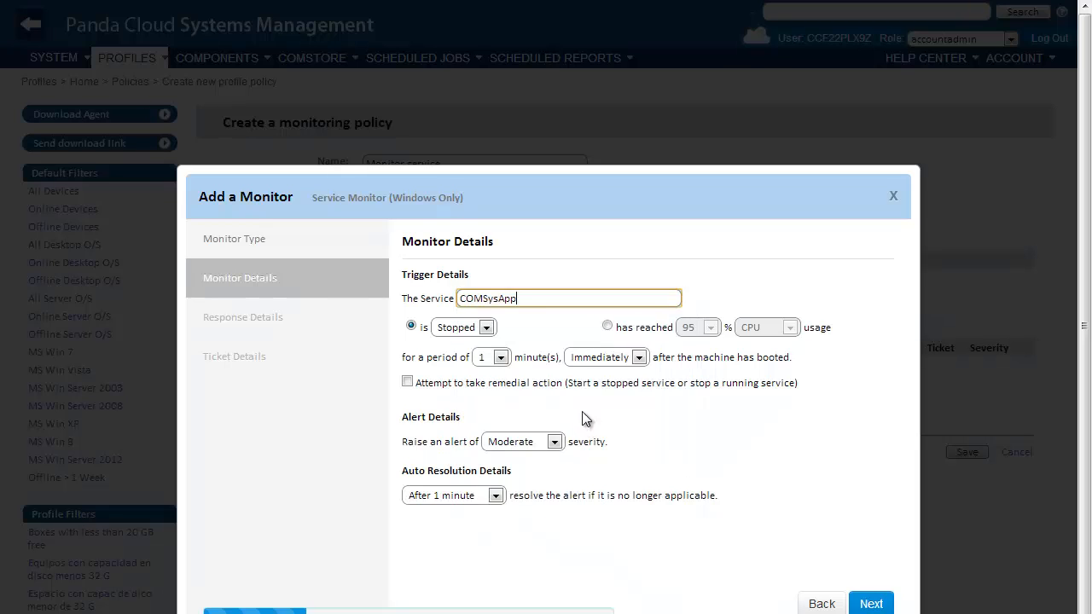
{"action": "left_click", "coordinate": [408, 381]}
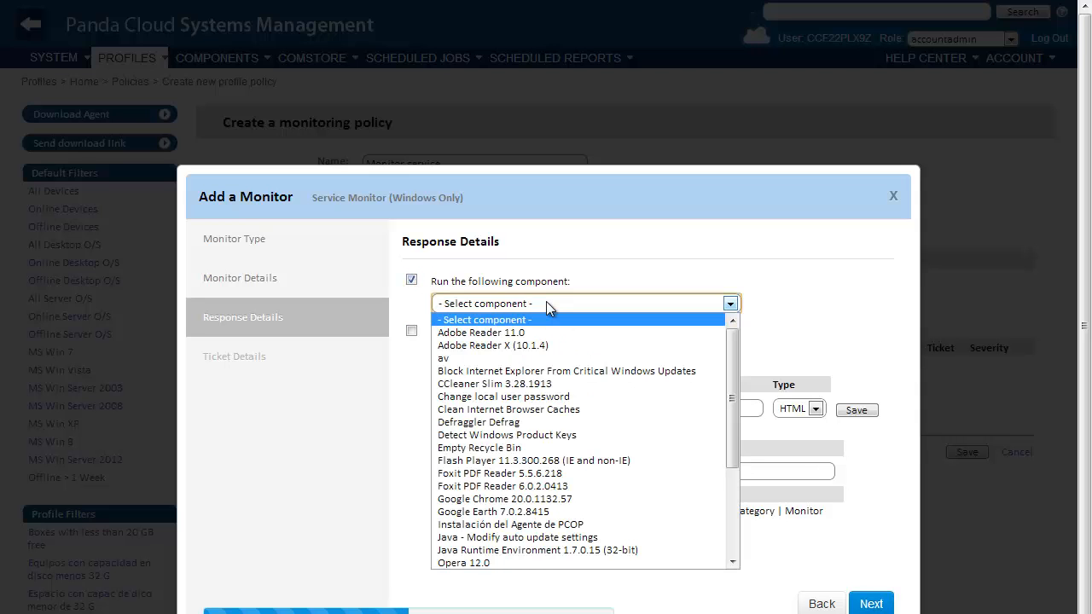
- Enable support ticket creation, submit the monitor, and view the Home profile's 30 reports
{"action": "left_click", "coordinate": [871, 603]}
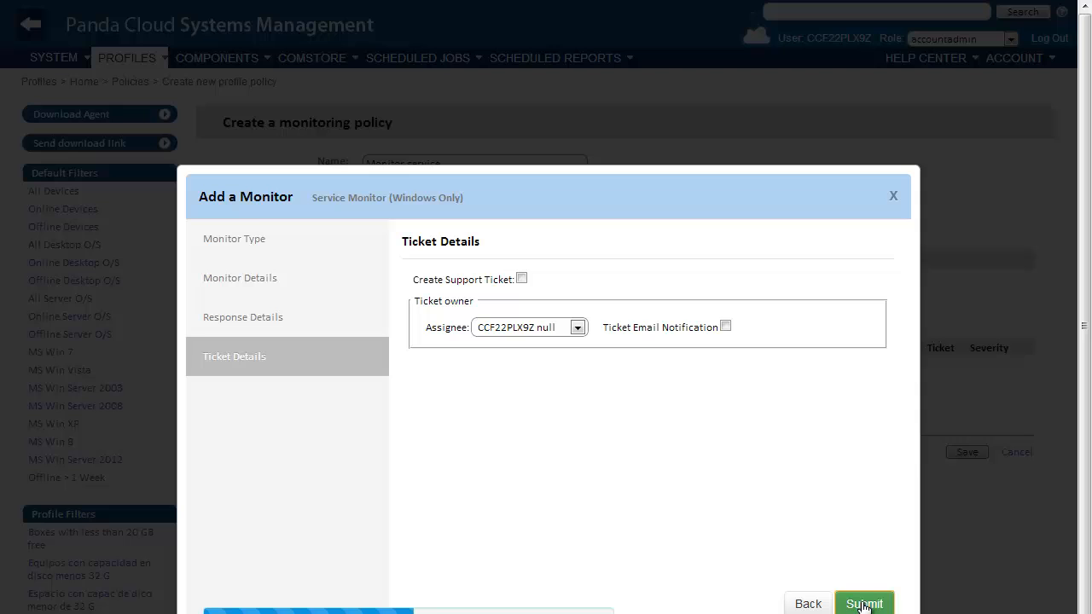
{"action": "left_click", "coordinate": [521, 278]}
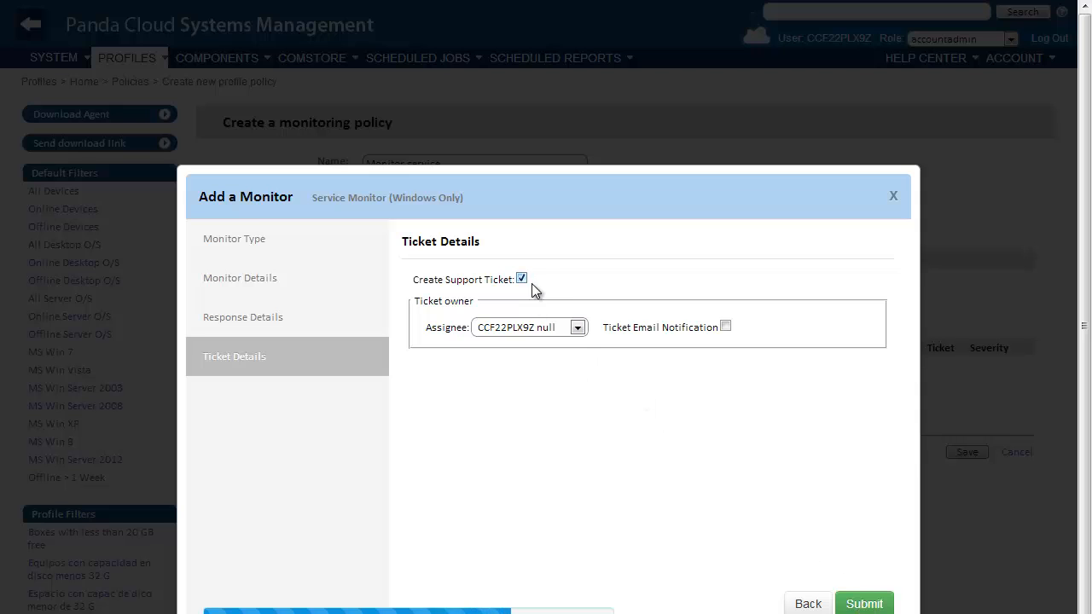
{"action": "left_click", "coordinate": [577, 328]}
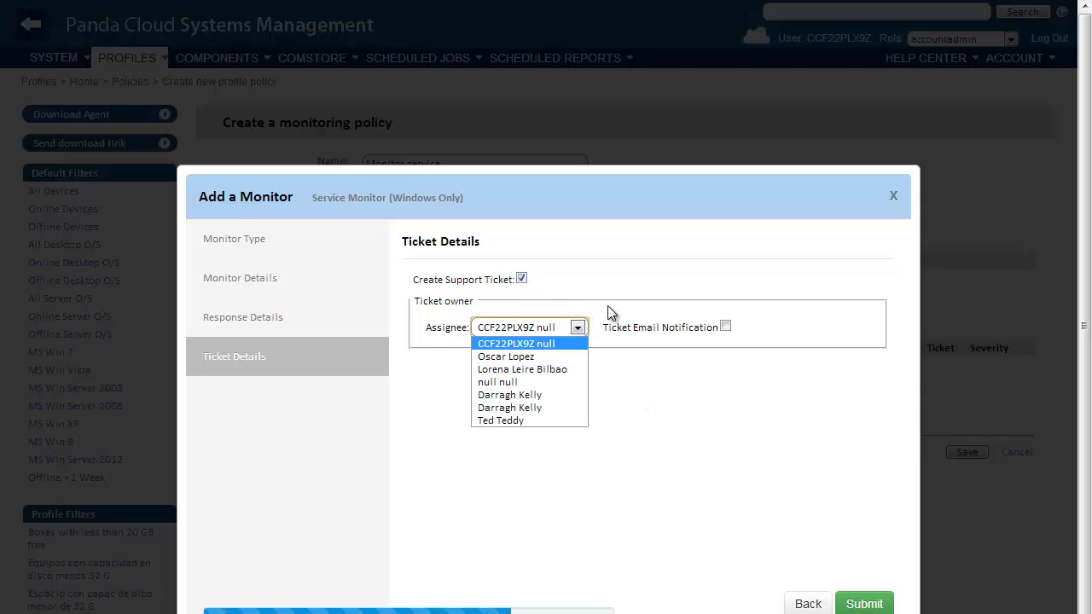
{"action": "left_click", "coordinate": [726, 326]}
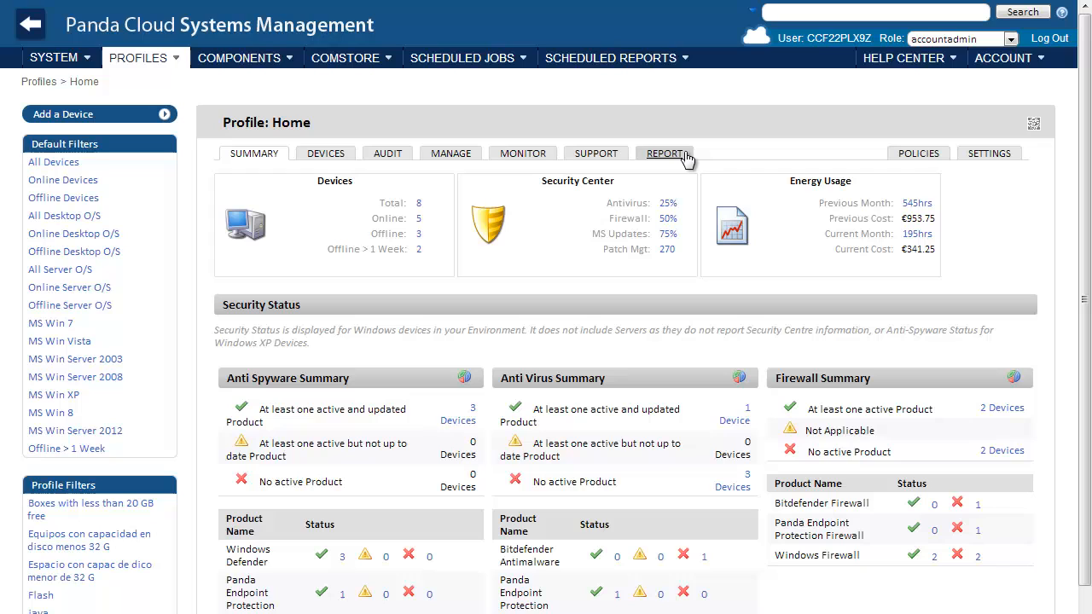
{"action": "left_click", "coordinate": [665, 153]}
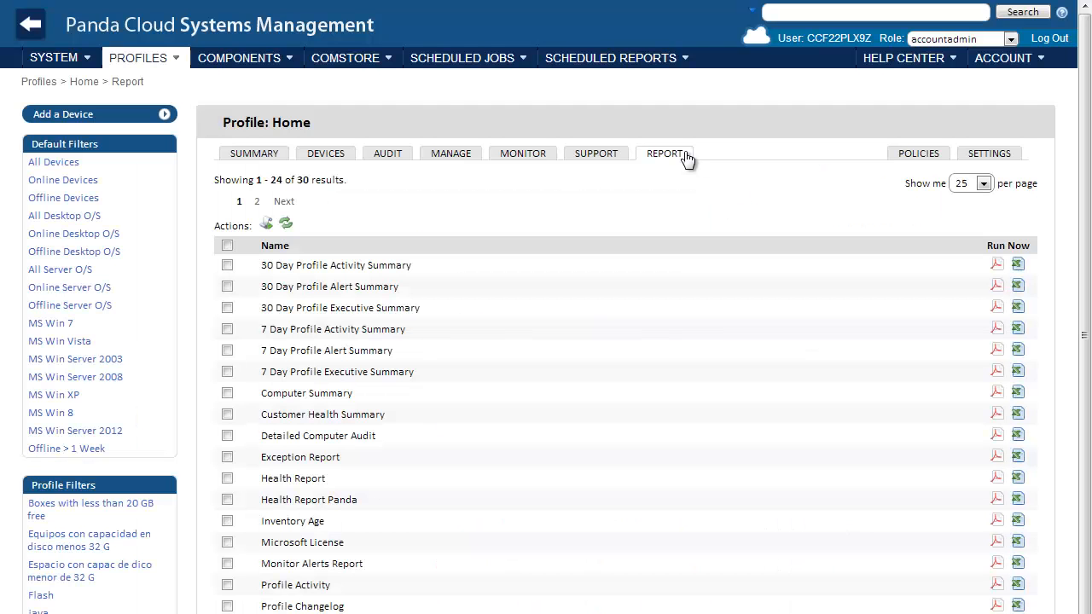